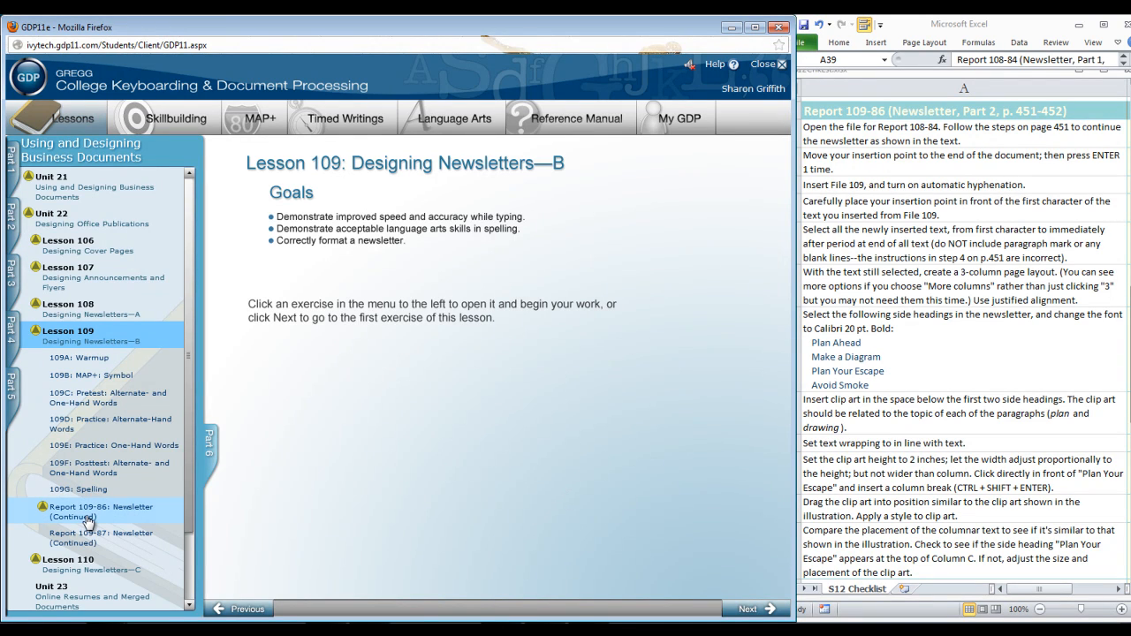
Open the Report 109-86 Newsletter (Continued) exercise from the Lesson 109 menu
click(99, 511)
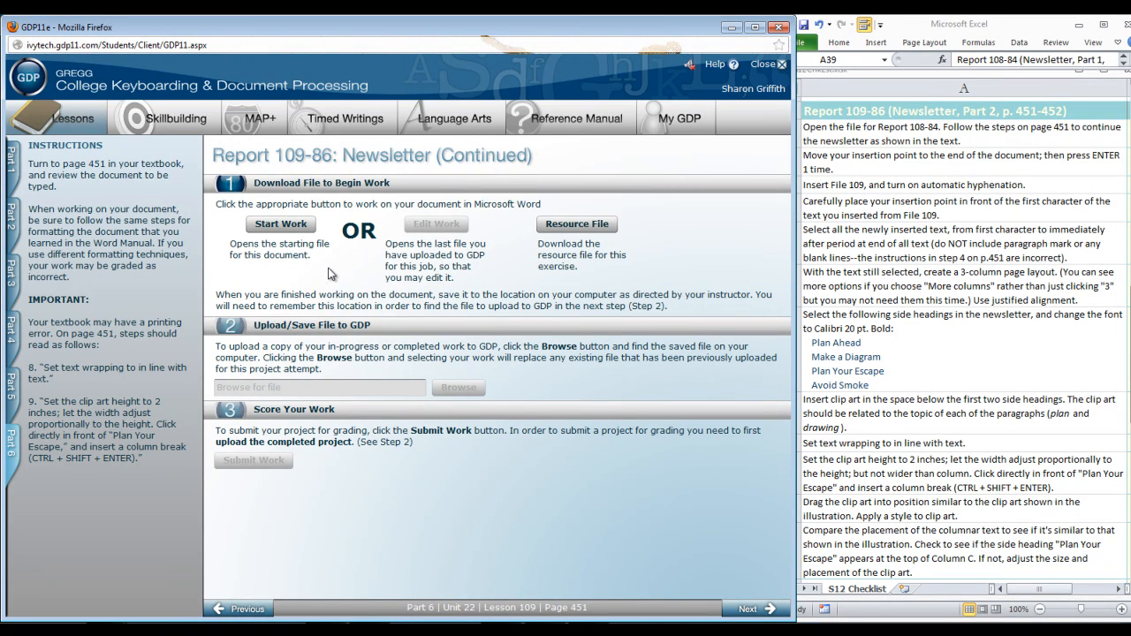
mouse_move(354, 281)
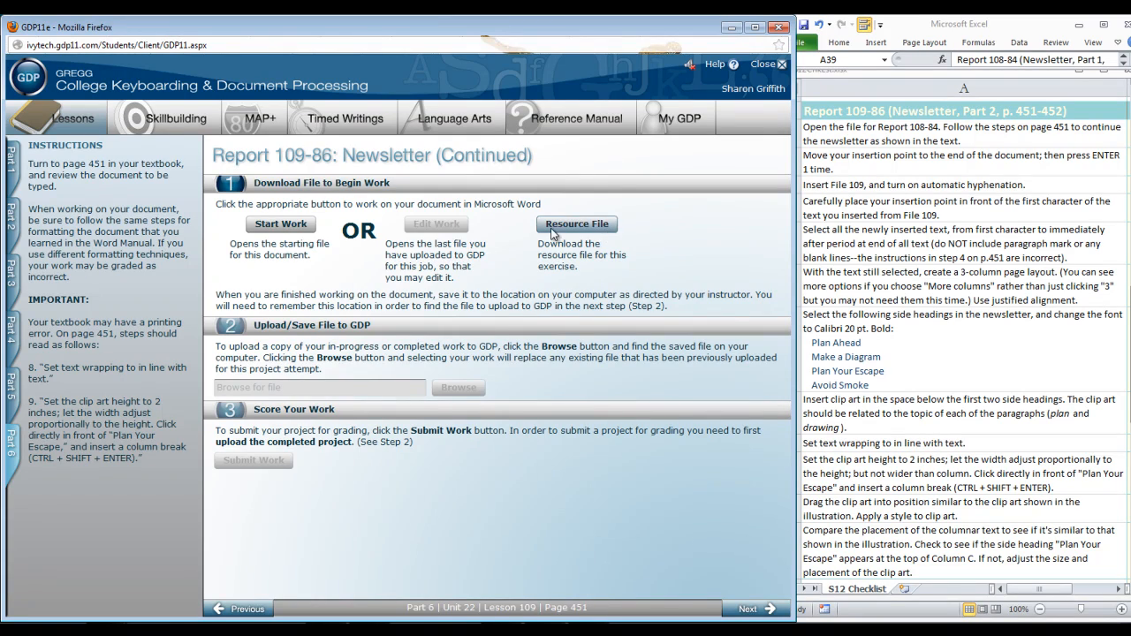
mouse_move(600, 286)
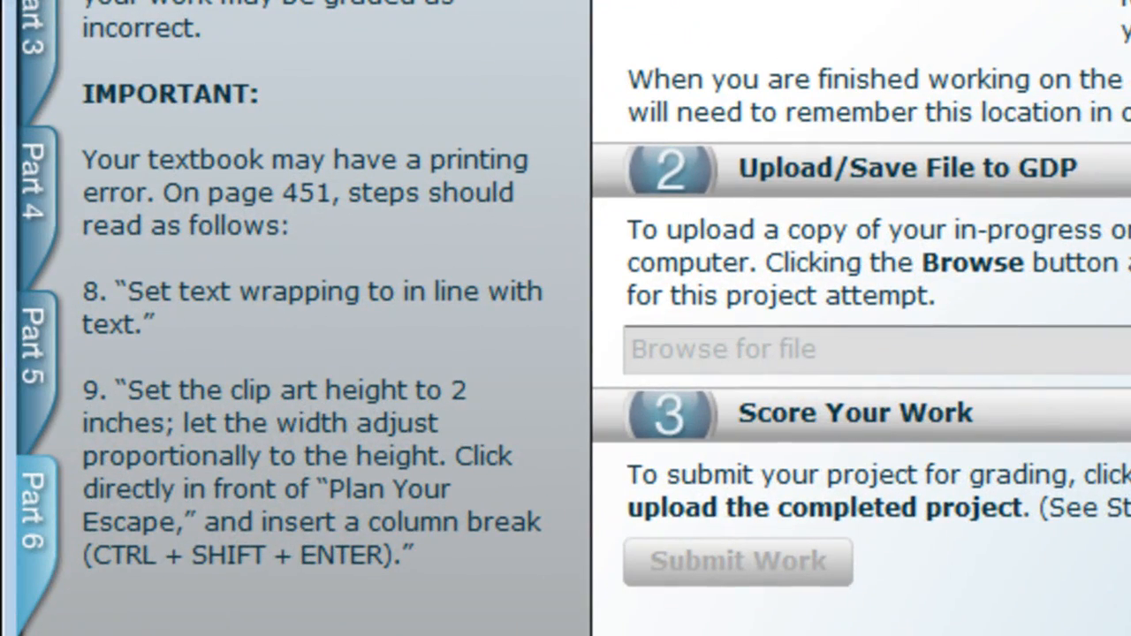
mouse_move(545, 633)
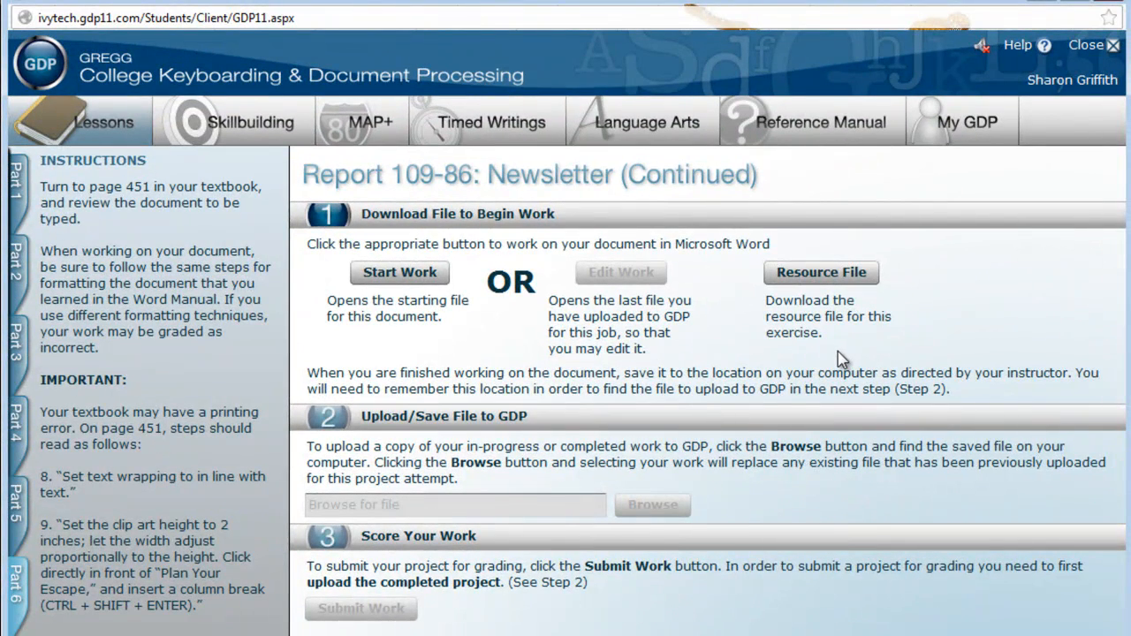
mouse_move(820, 272)
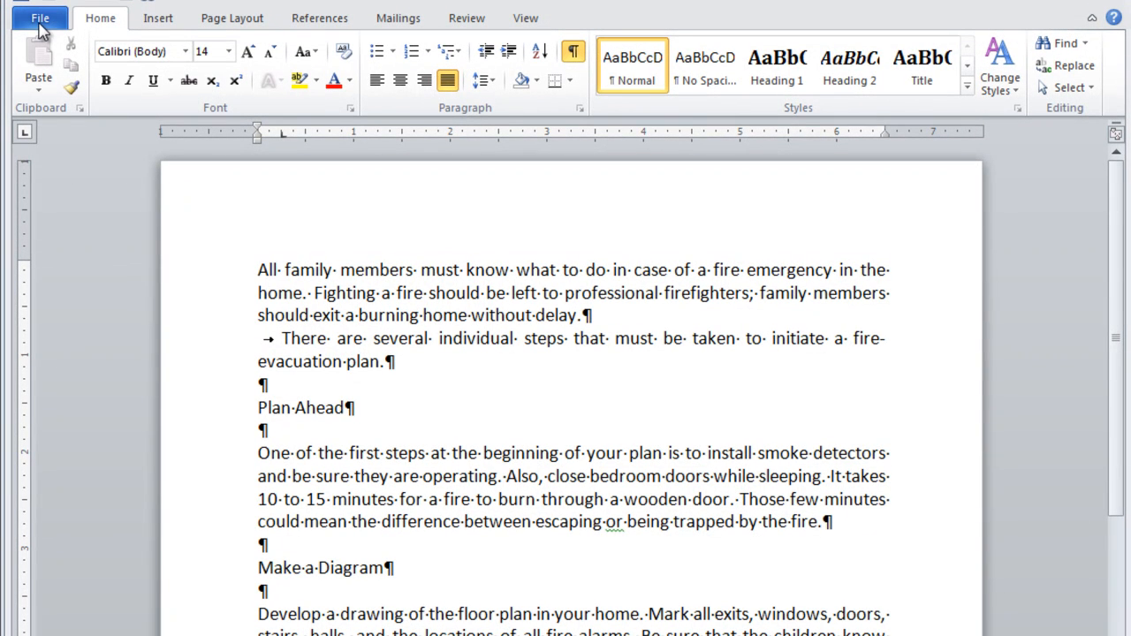
Save the read-only File 109-1 as a copy in 119-GDP11e-Docs and close it
click(39, 18)
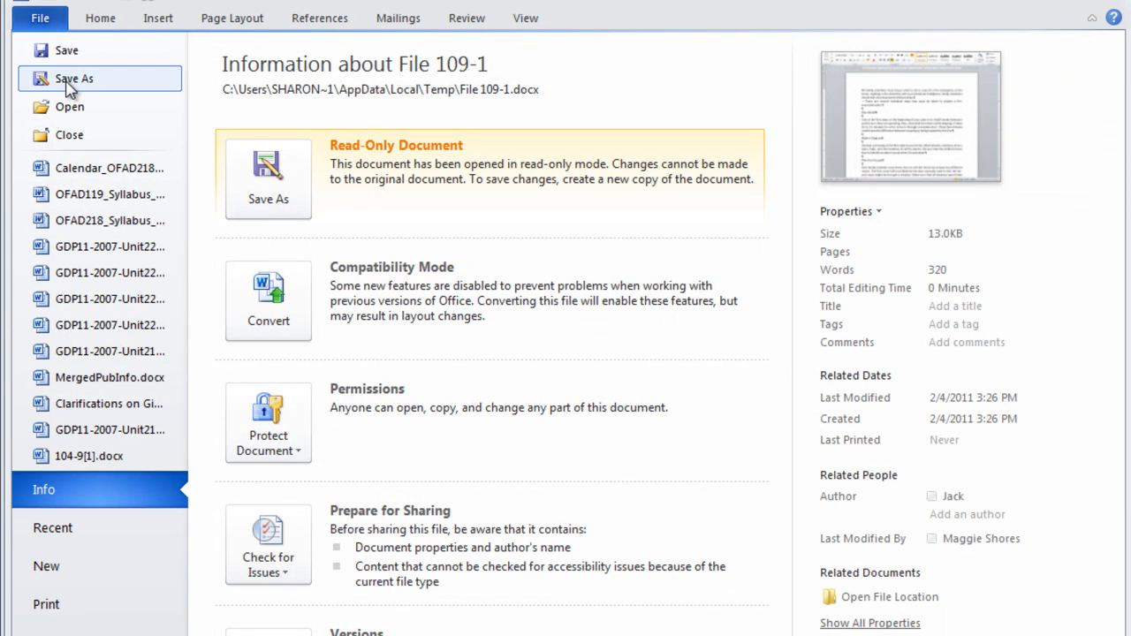
click(74, 78)
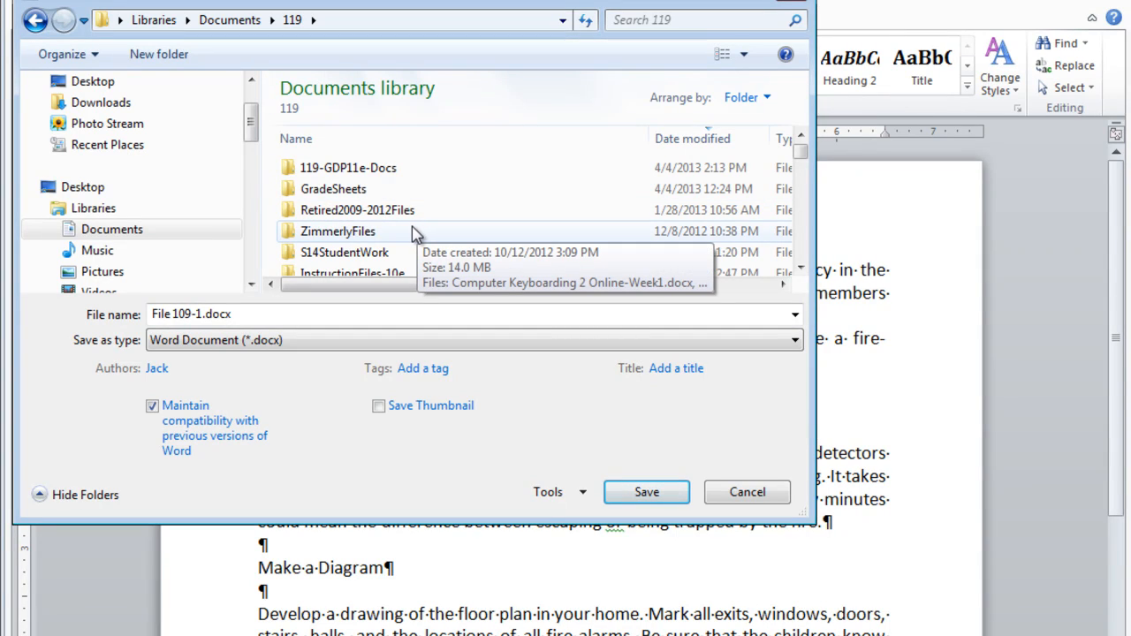
click(347, 166)
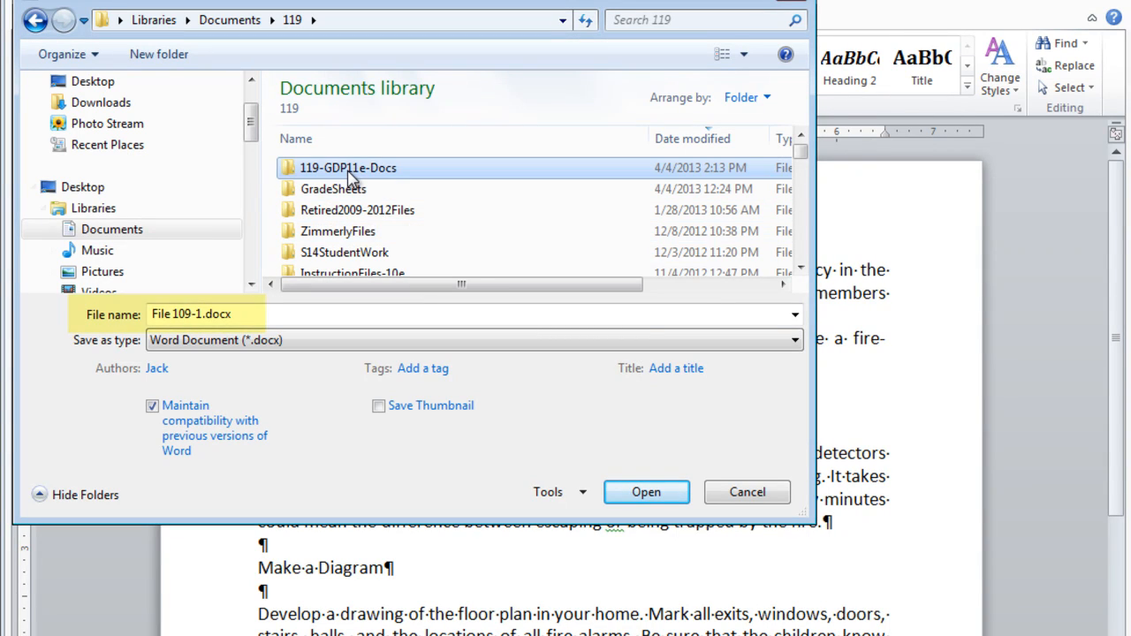
double_click(346, 168)
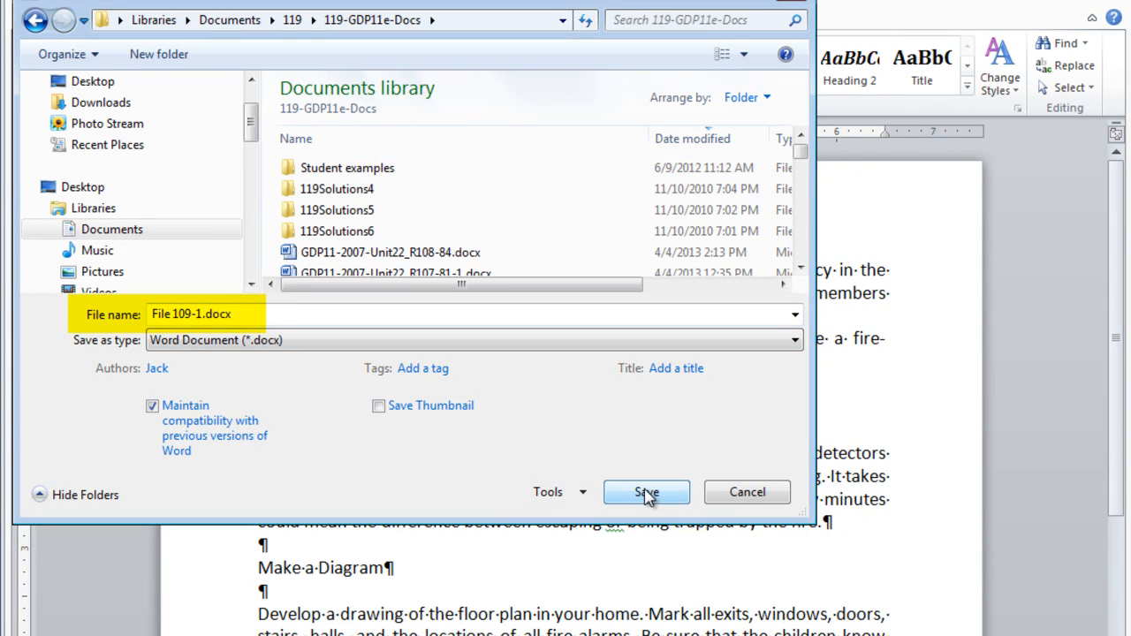
click(647, 492)
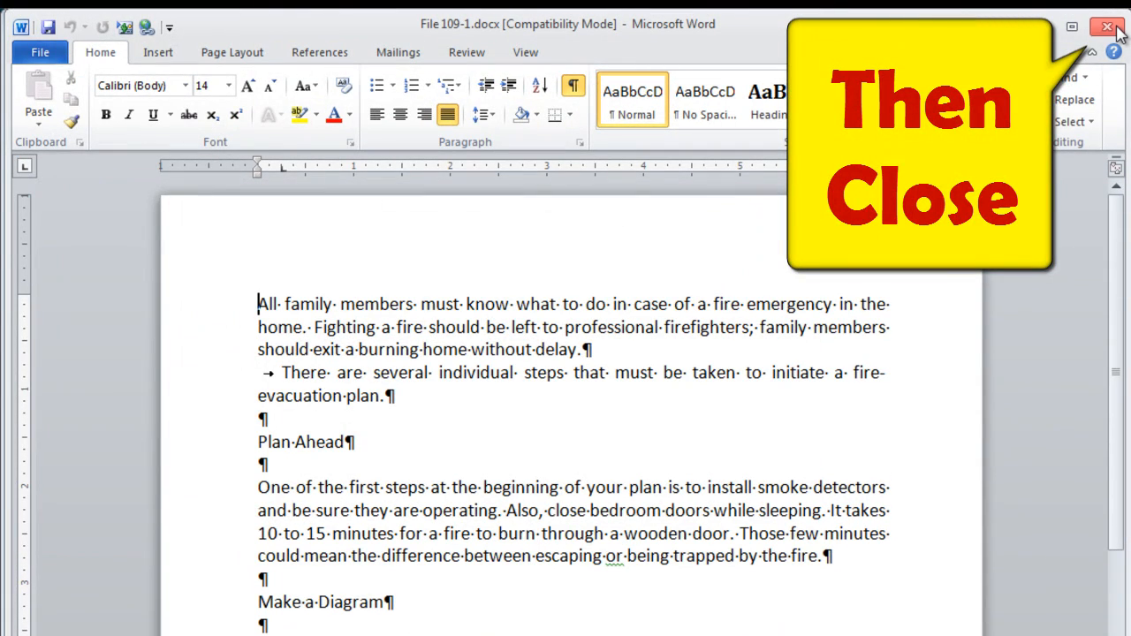
click(1107, 26)
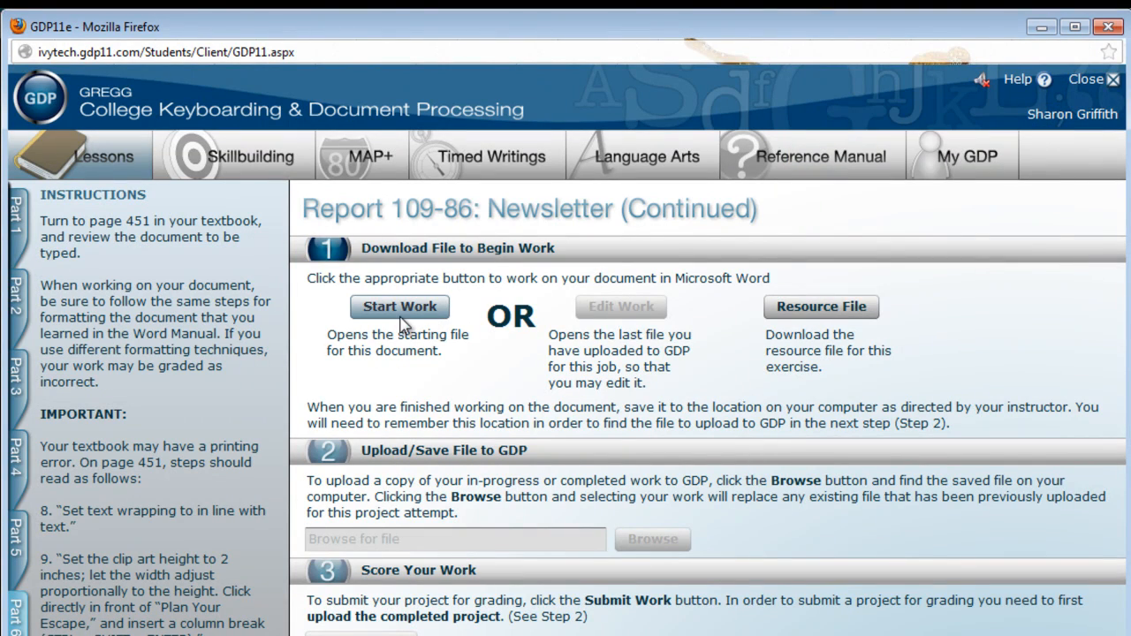
Start work so the Report 108-84 newsletter starting file opens in Word
click(399, 306)
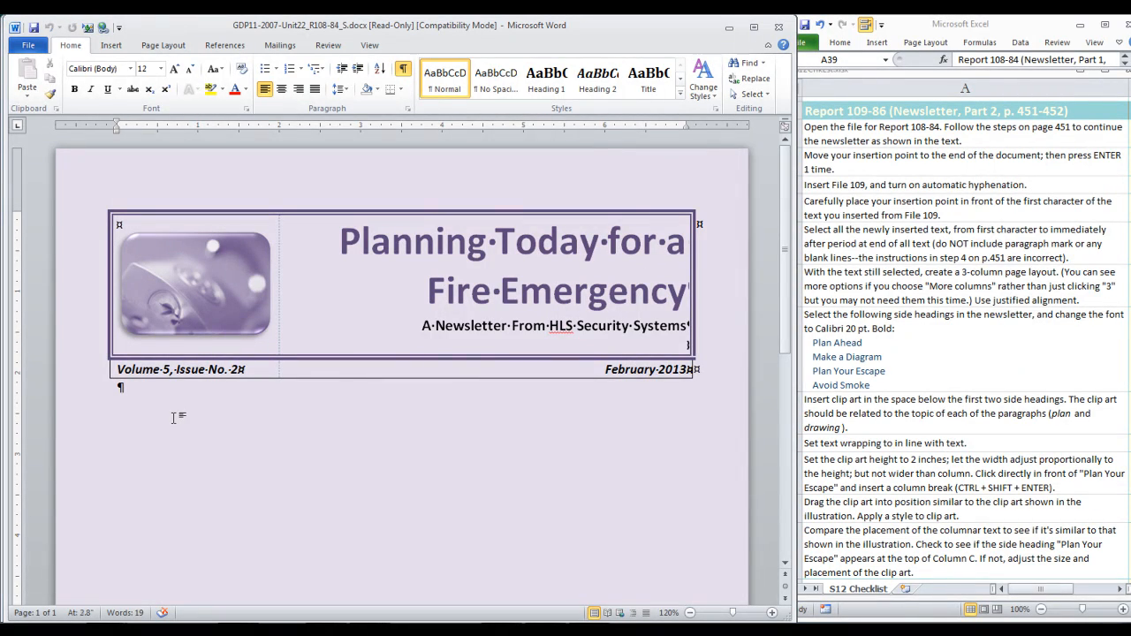
Insert the text of File 109-1.docx from 119-GDP11e-Docs on a new blank line below the heading
key(enter)
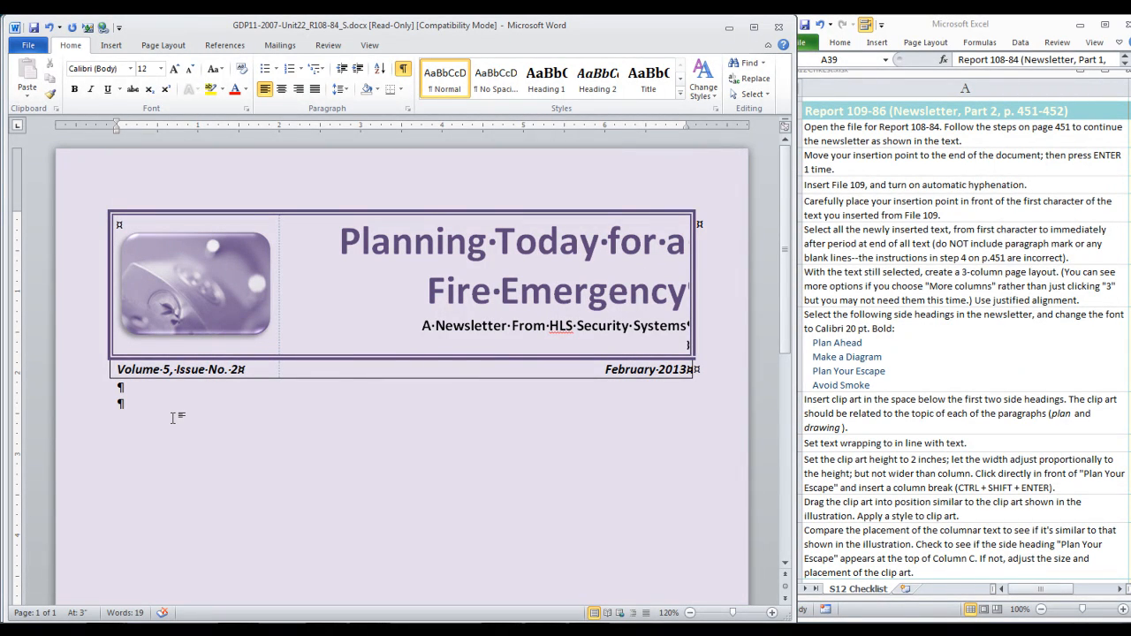
click(110, 46)
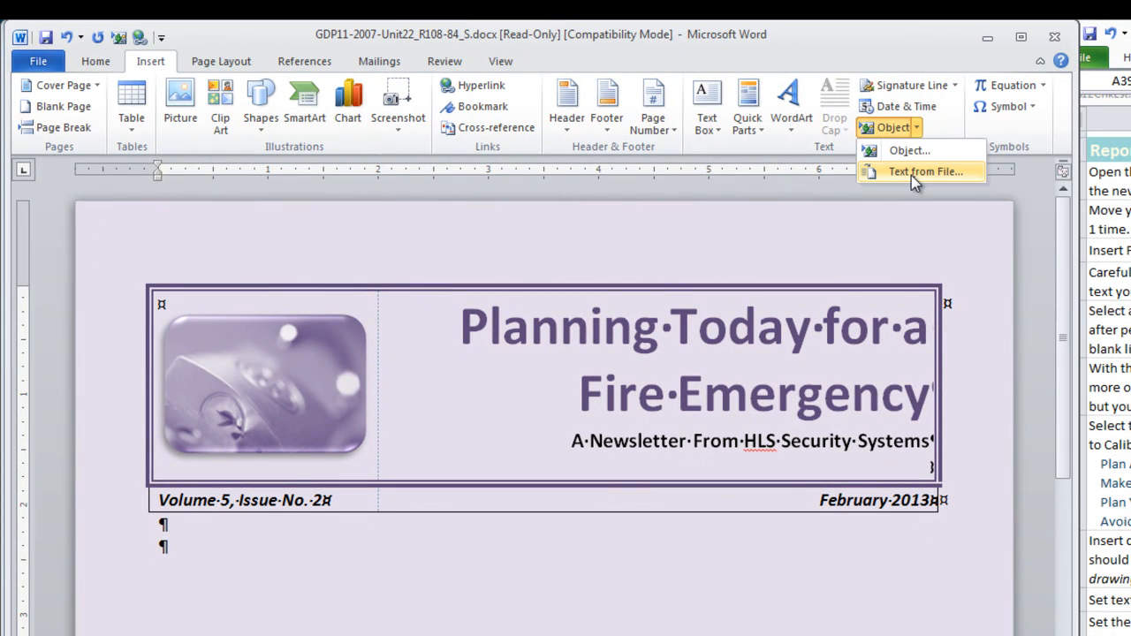
click(926, 170)
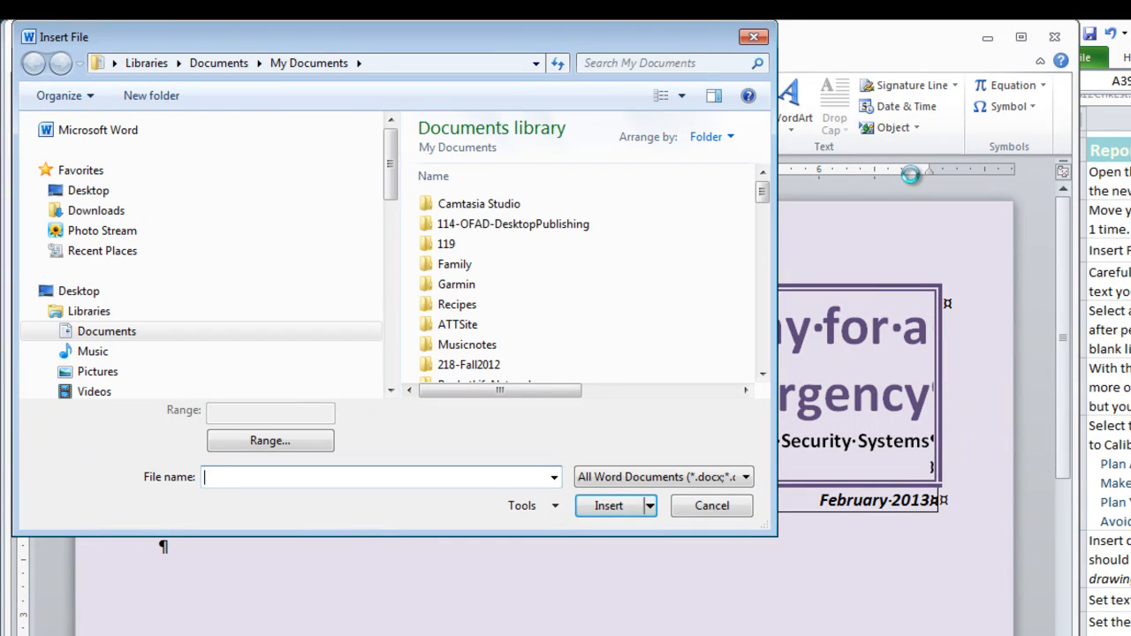
double_click(445, 244)
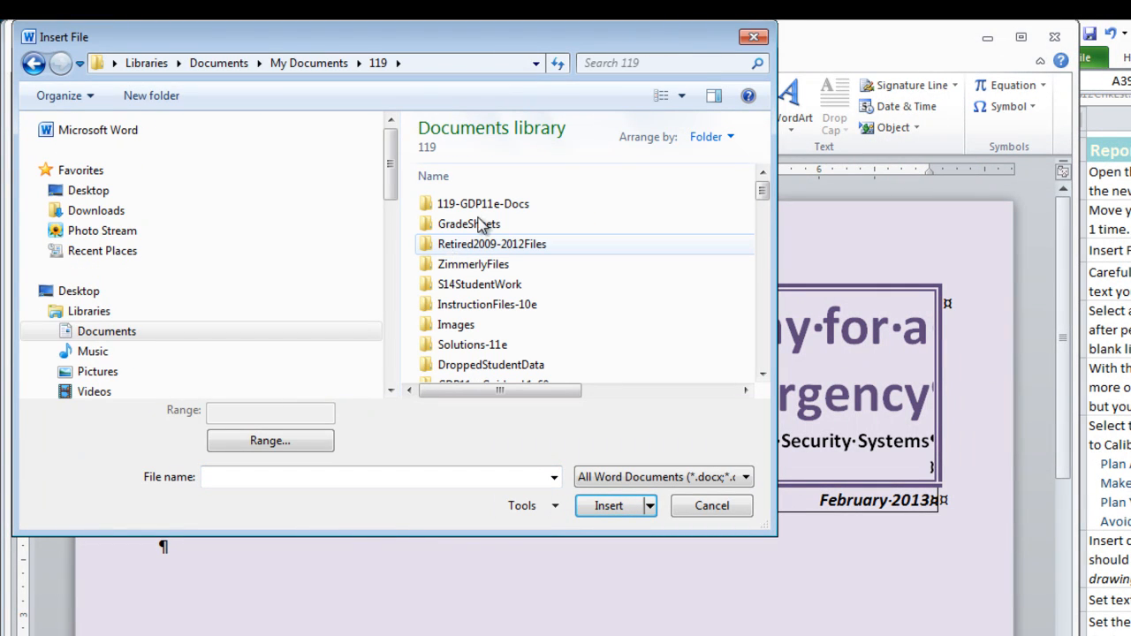
double_click(485, 203)
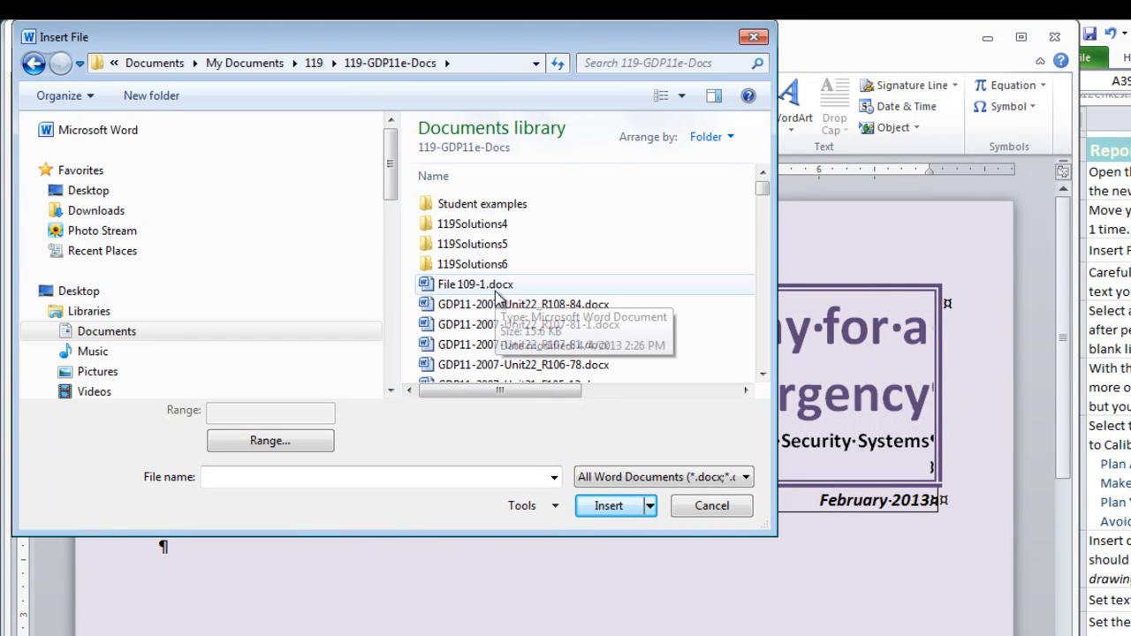
click(475, 283)
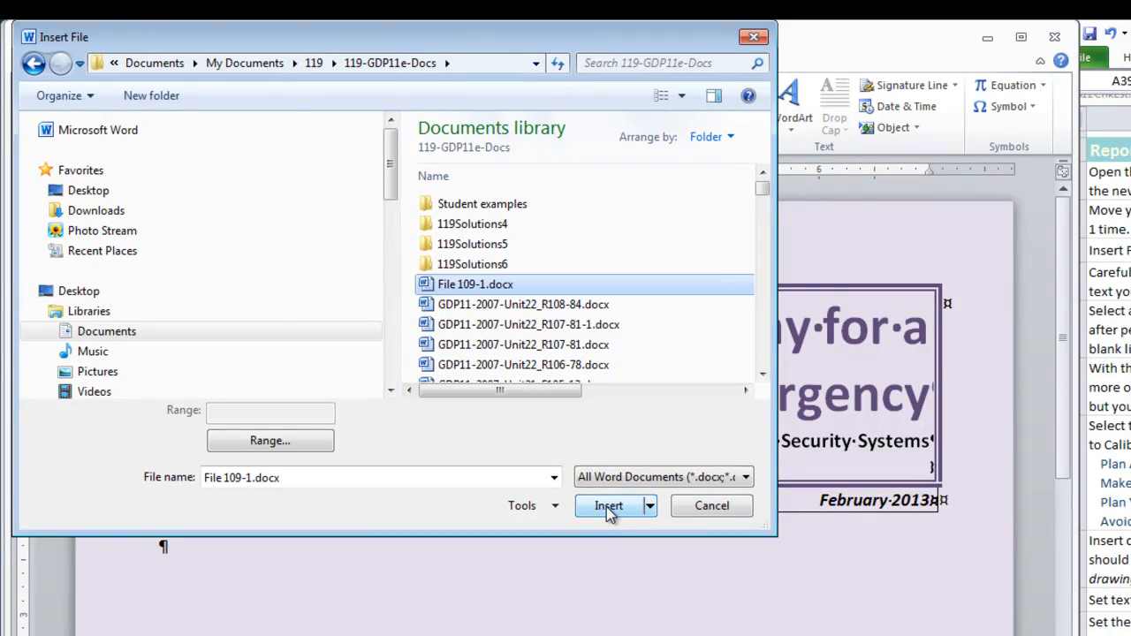
click(608, 505)
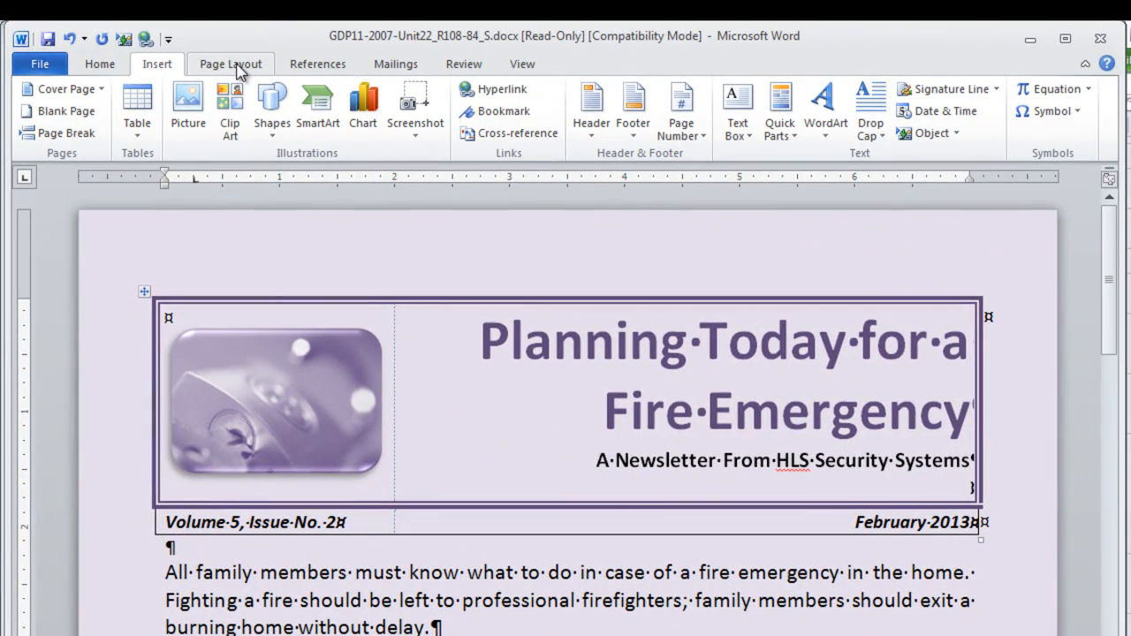
Switch hyphenation to Automatic from Page Layout and review the end of the document
click(230, 64)
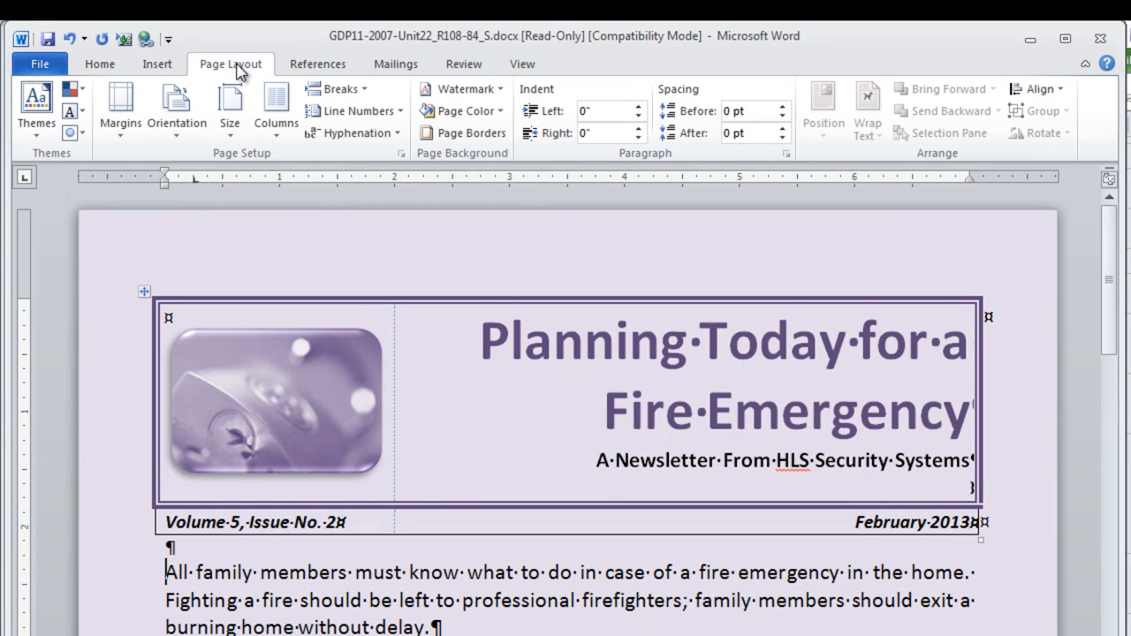
mouse_move(354, 132)
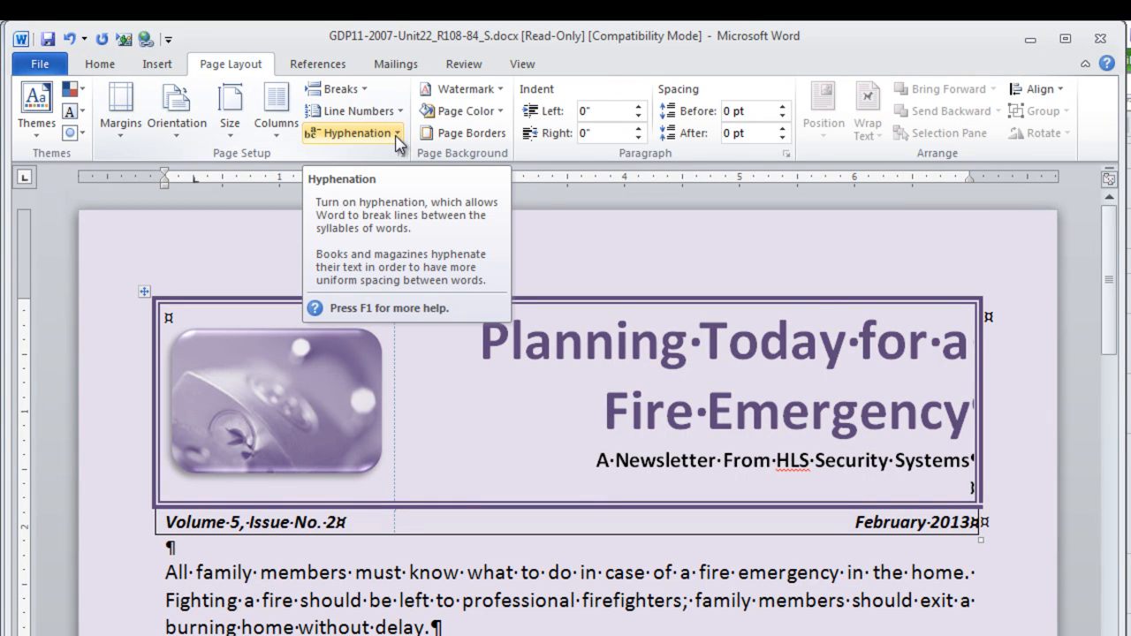
click(352, 133)
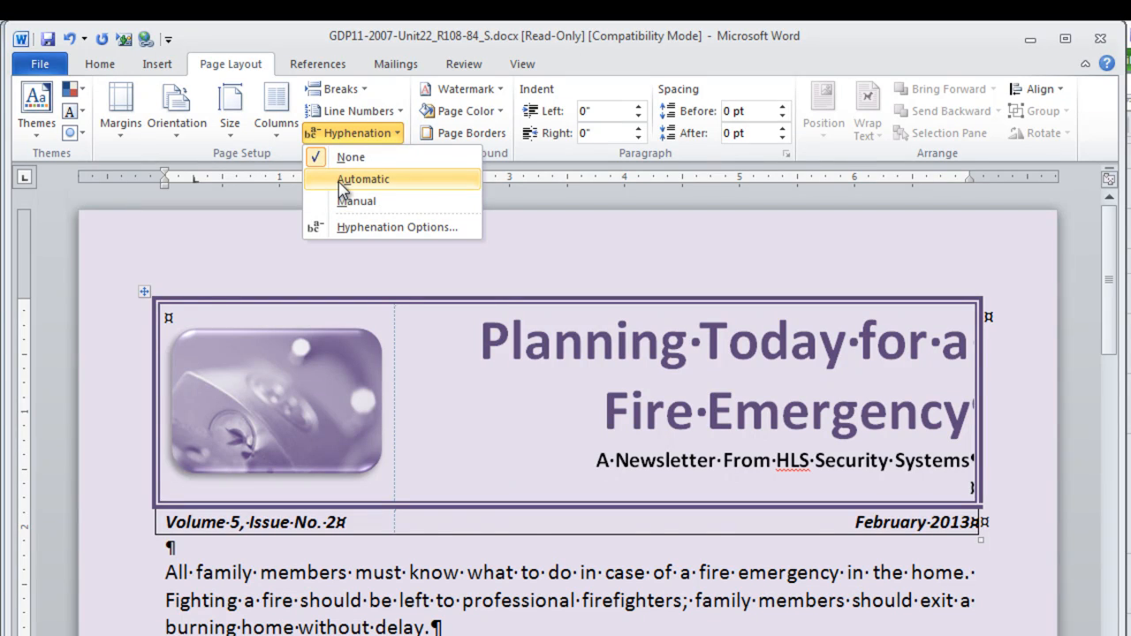
click(363, 178)
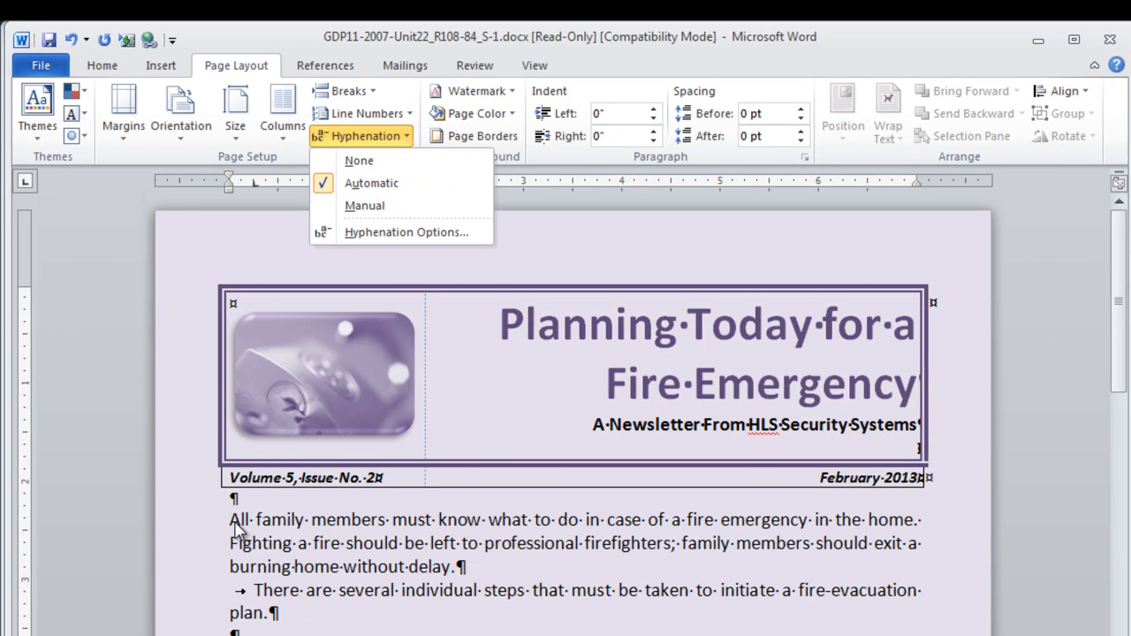
mouse_move(237, 530)
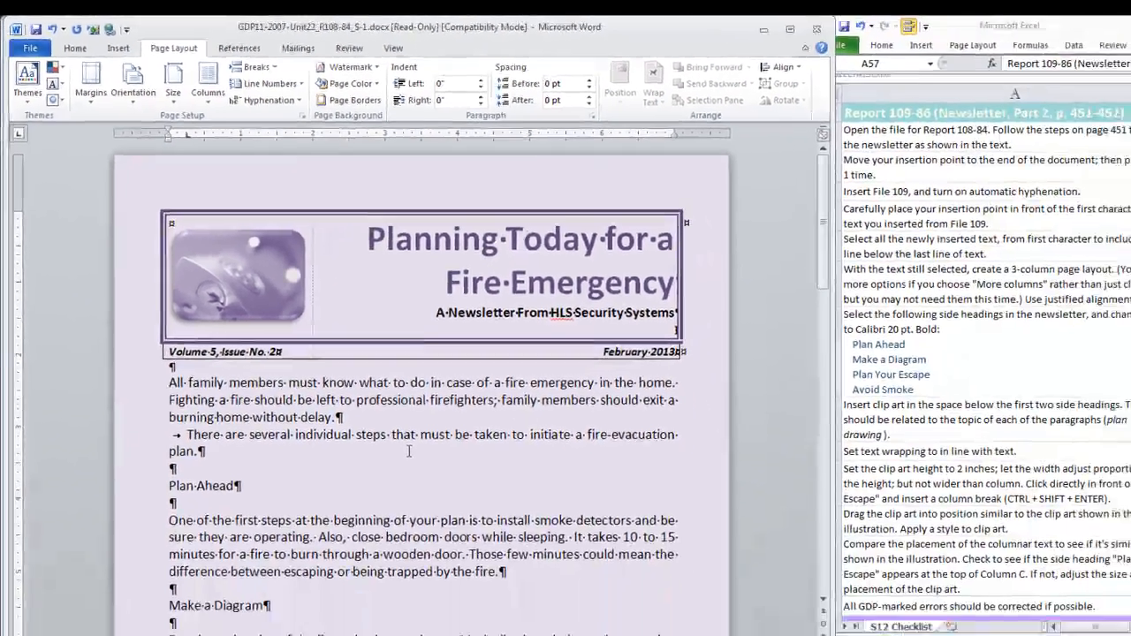
scroll(down, 3)
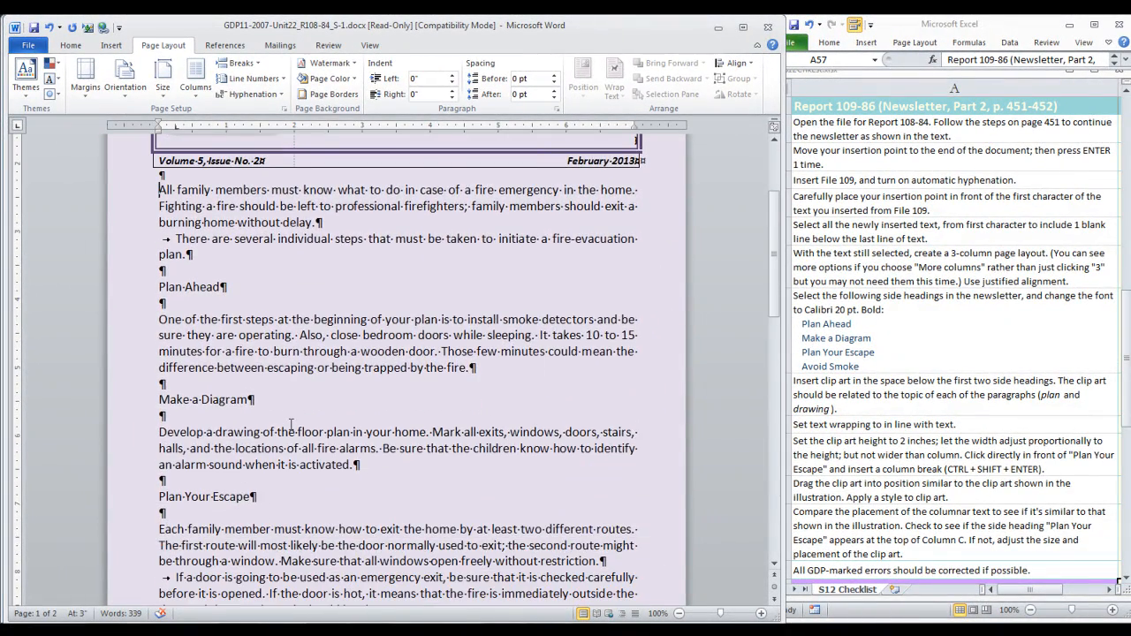
scroll(down, 3)
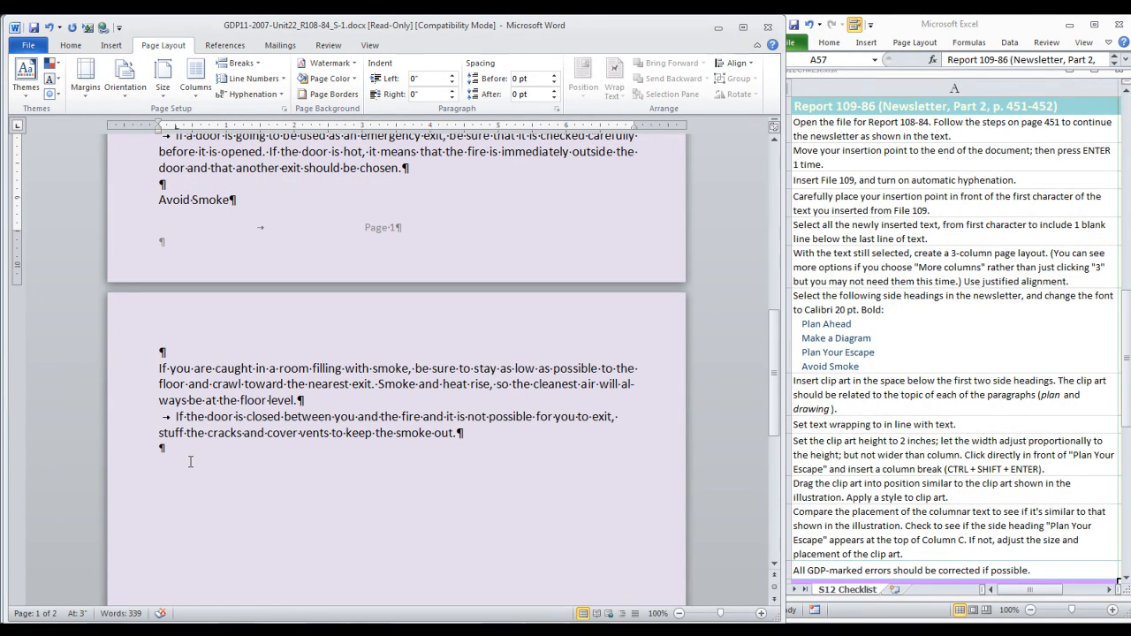
mouse_move(191, 461)
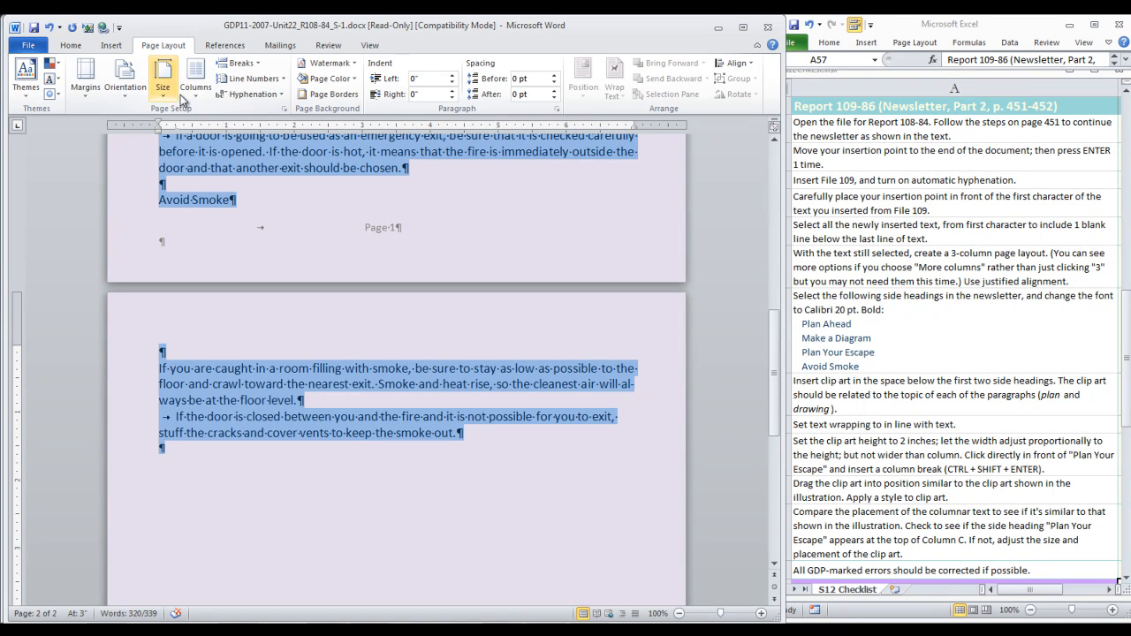
Lay out the inserted text in three columns
click(195, 74)
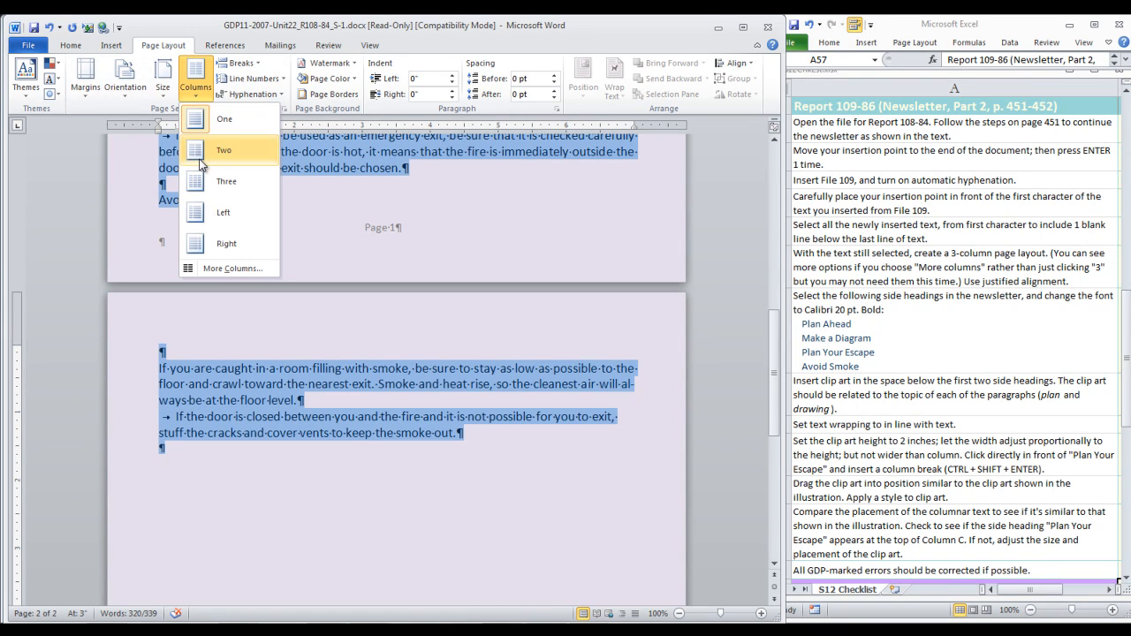
click(227, 180)
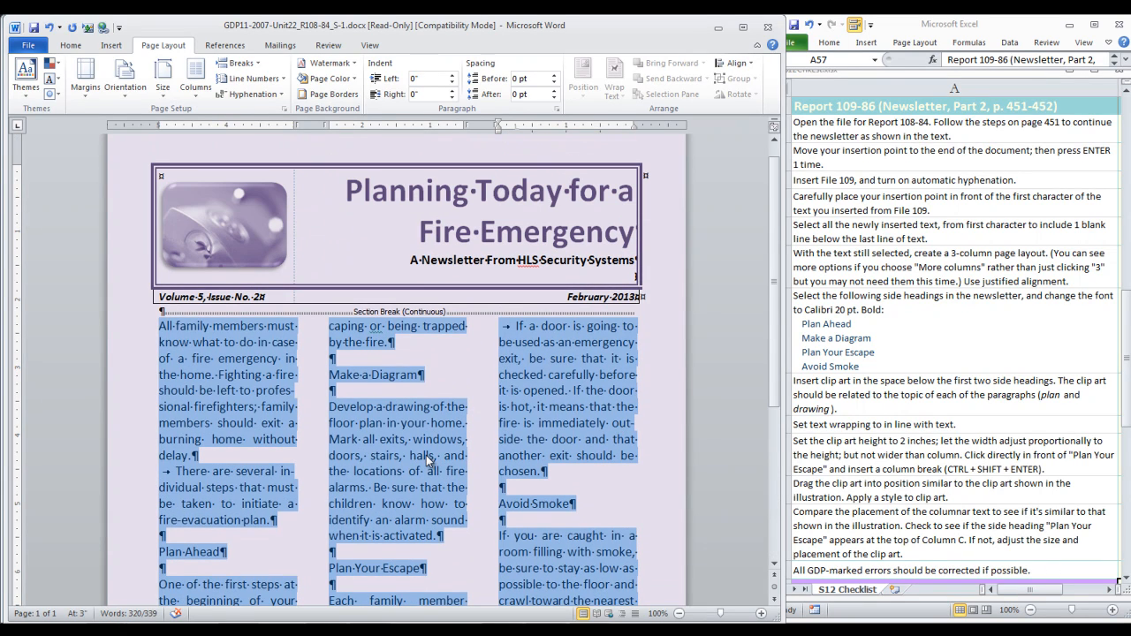
mouse_move(70, 46)
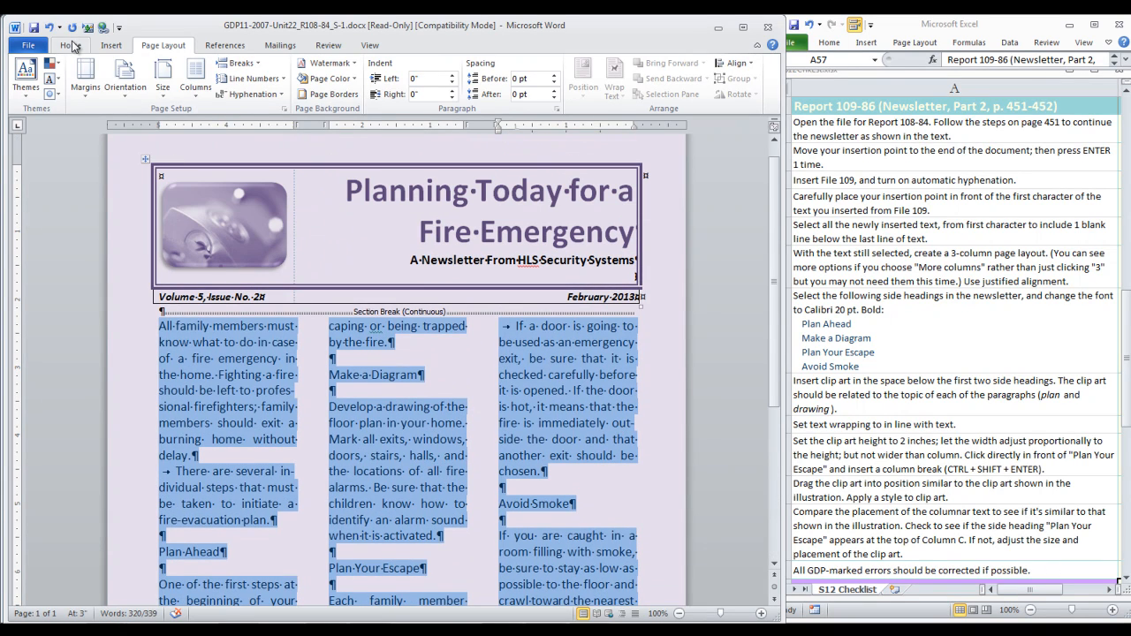
Return to the Home formatting commands and scroll through the three-column text
click(71, 46)
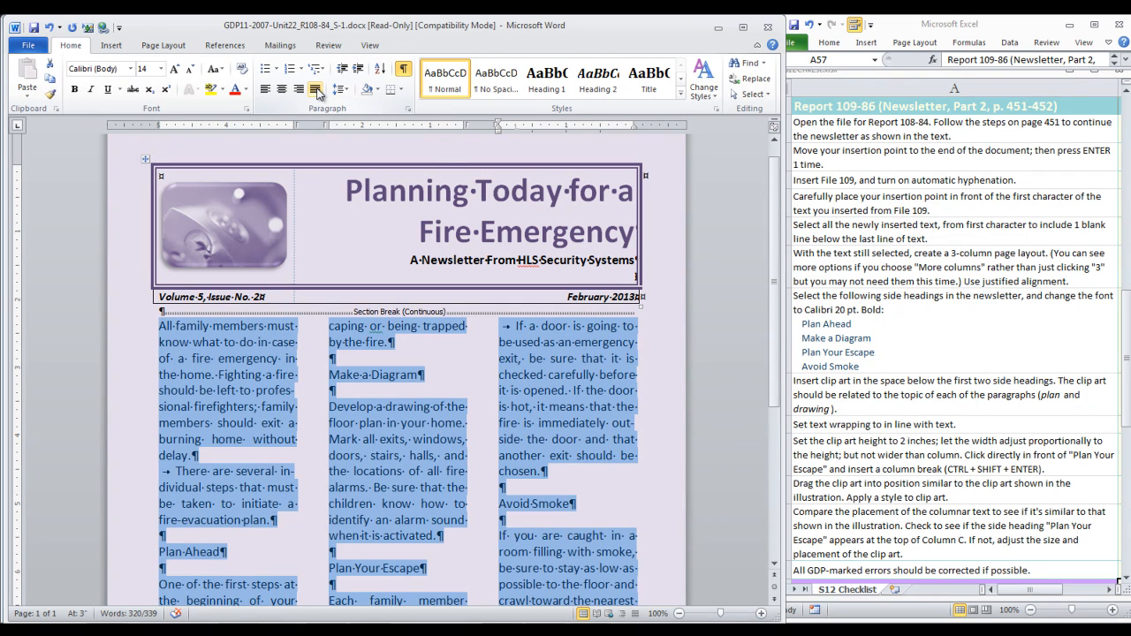
scroll(down, 3)
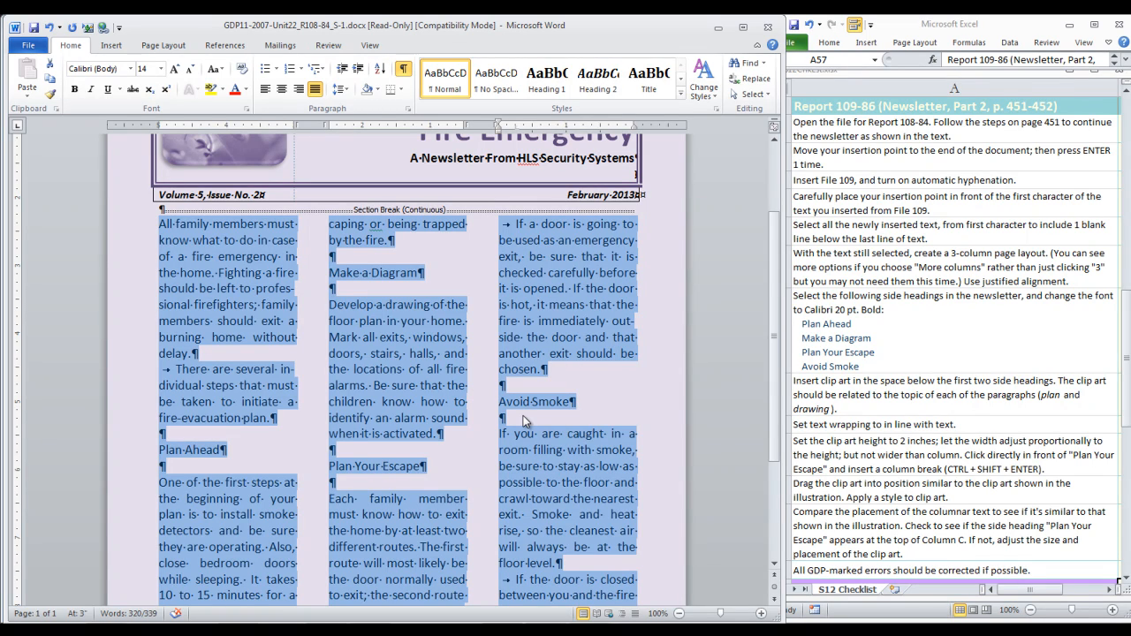
mouse_move(521, 421)
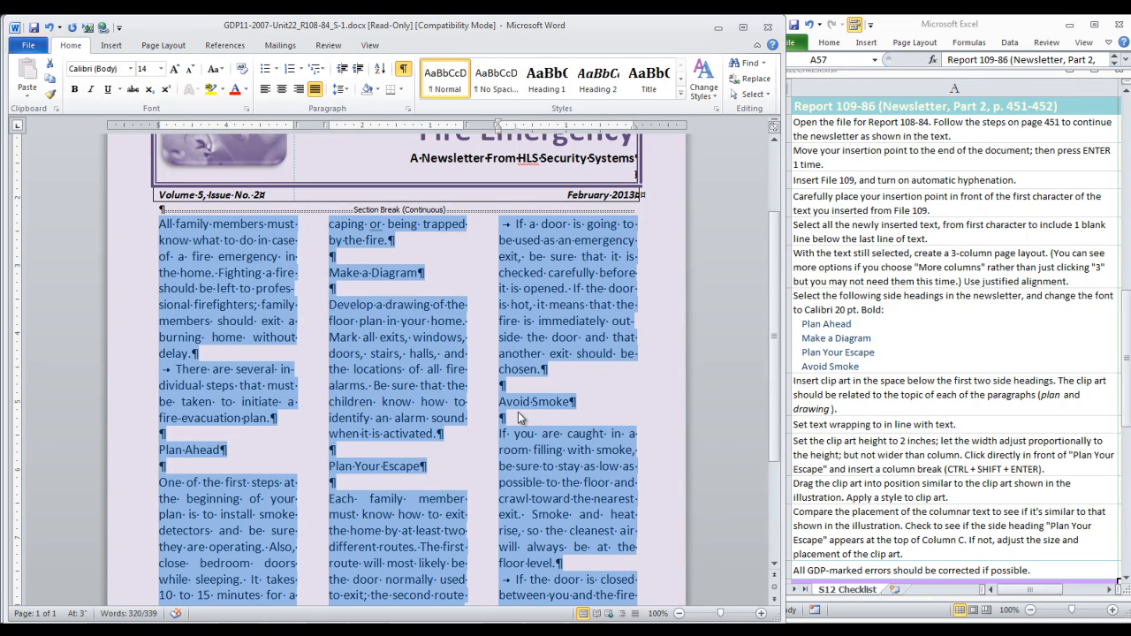
scroll(down, 3)
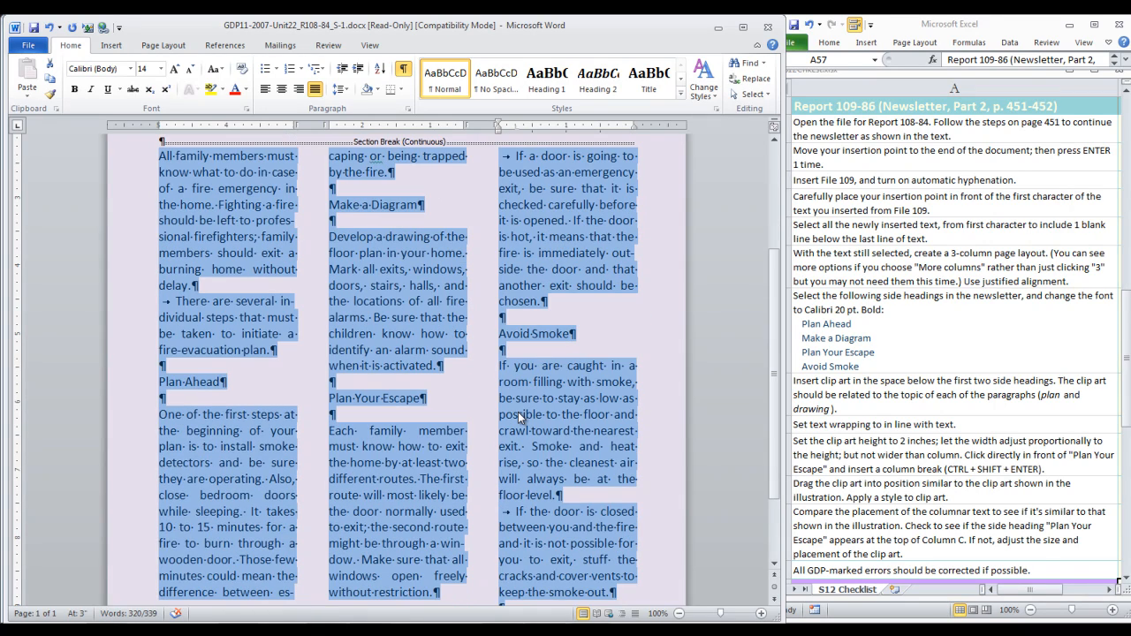
scroll(down, 3)
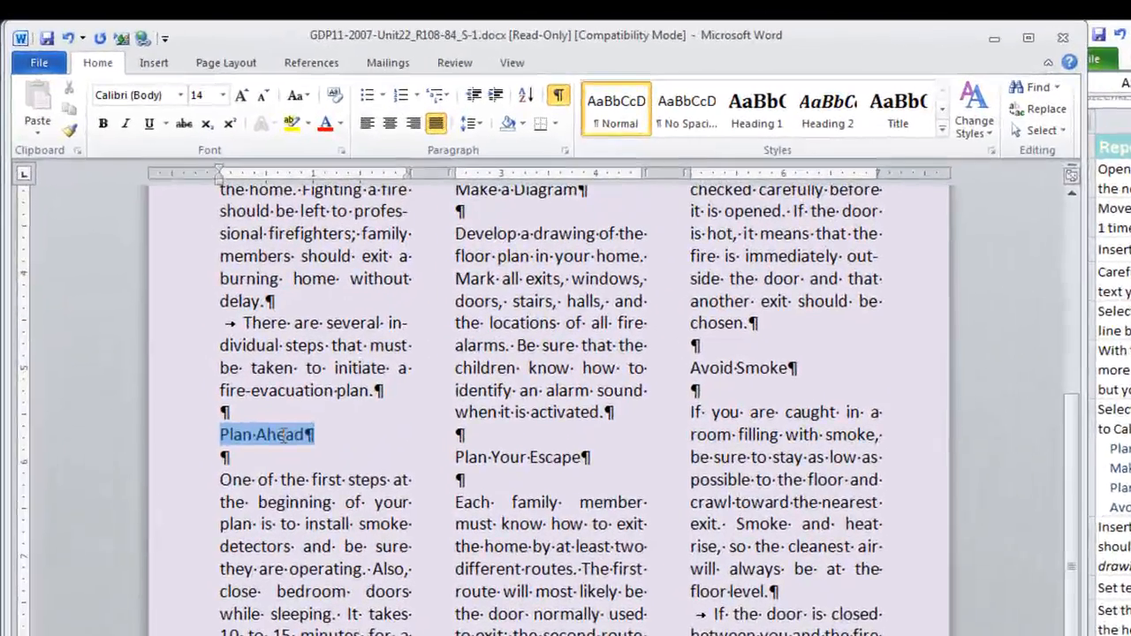
Format Plan Ahead 20 pt bold and paint that formatting onto Make a Diagram, Plan Your Escape and Avoid Smoke
click(226, 95)
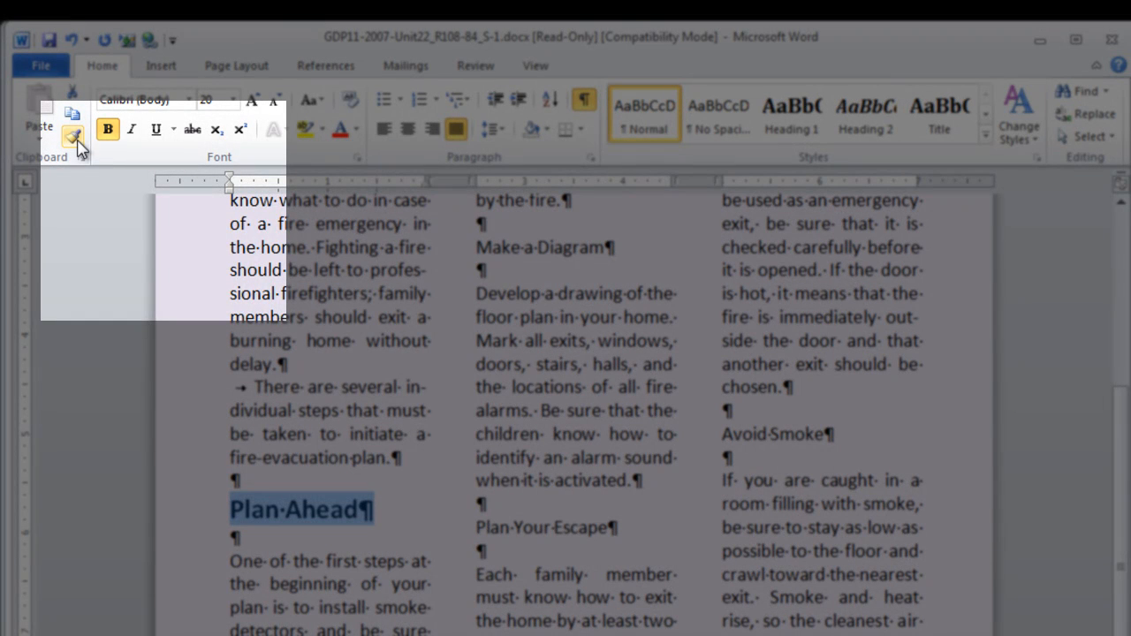
mouse_move(74, 134)
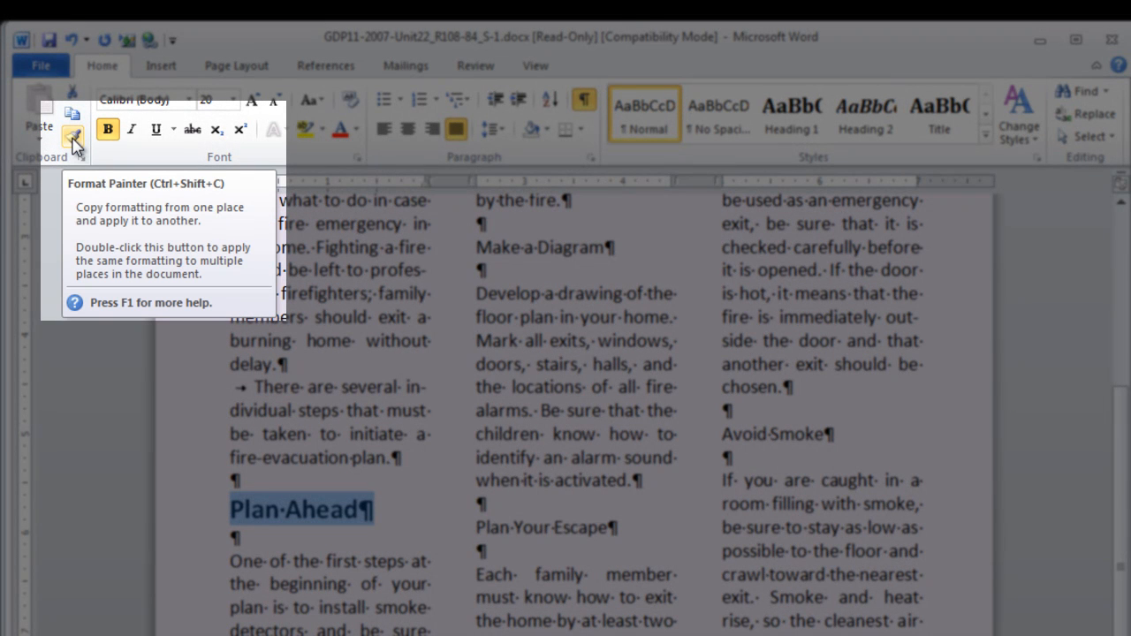
click(73, 134)
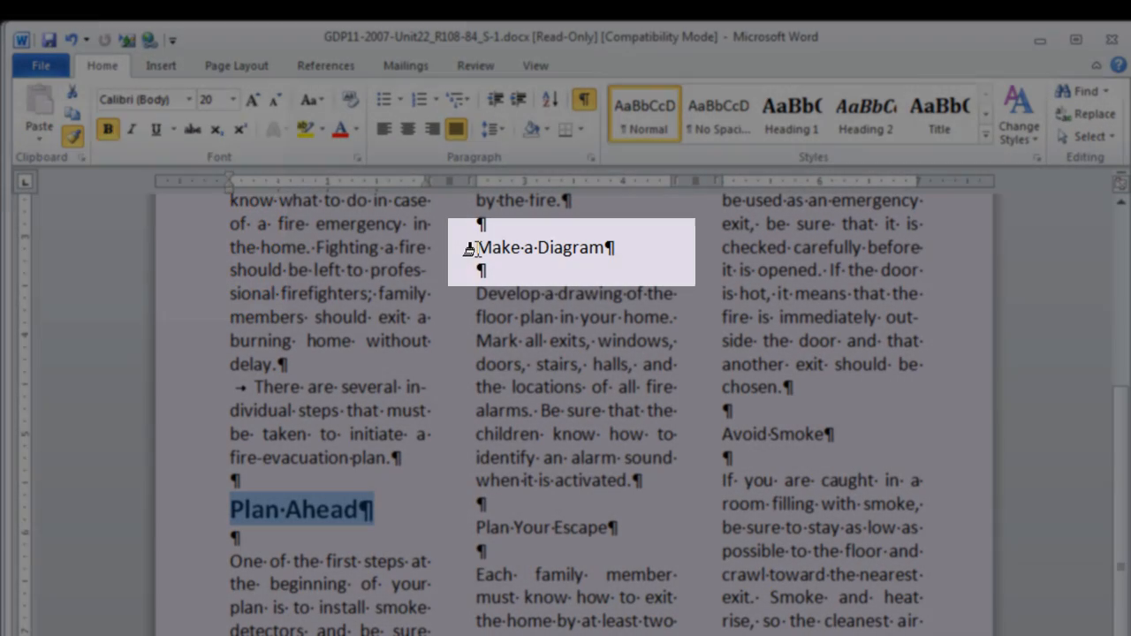
double_click(573, 251)
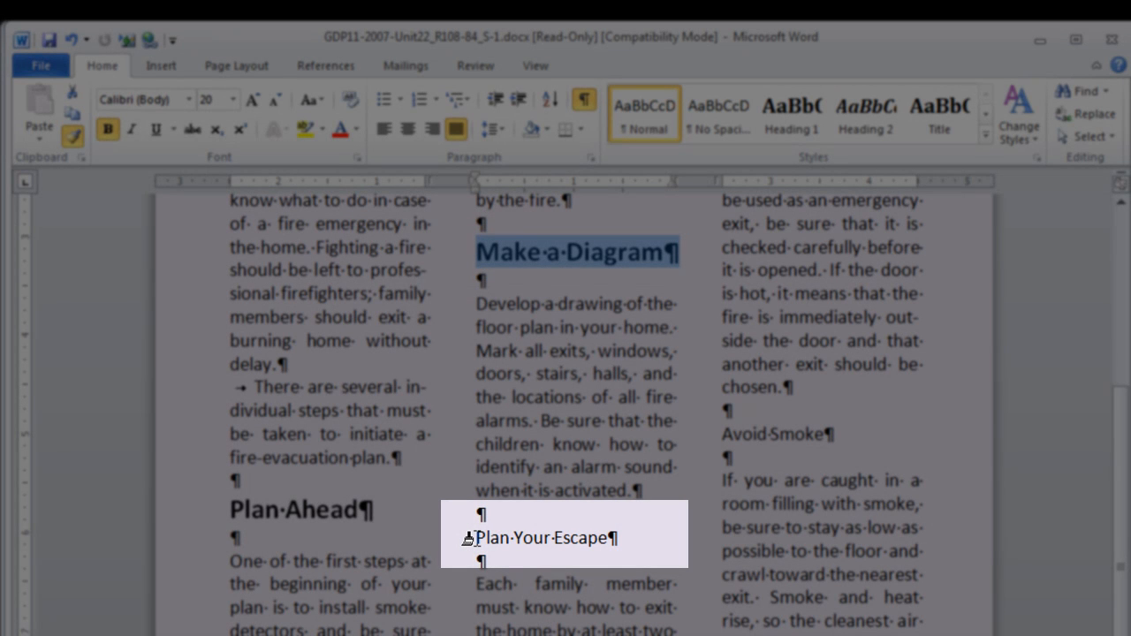
double_click(545, 537)
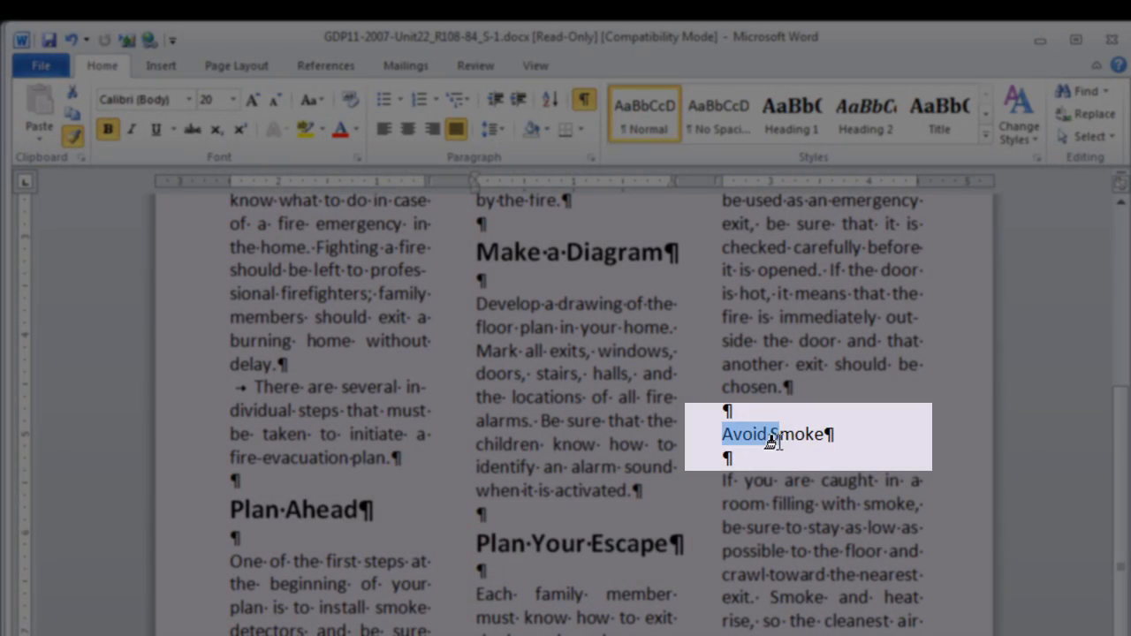
click(106, 129)
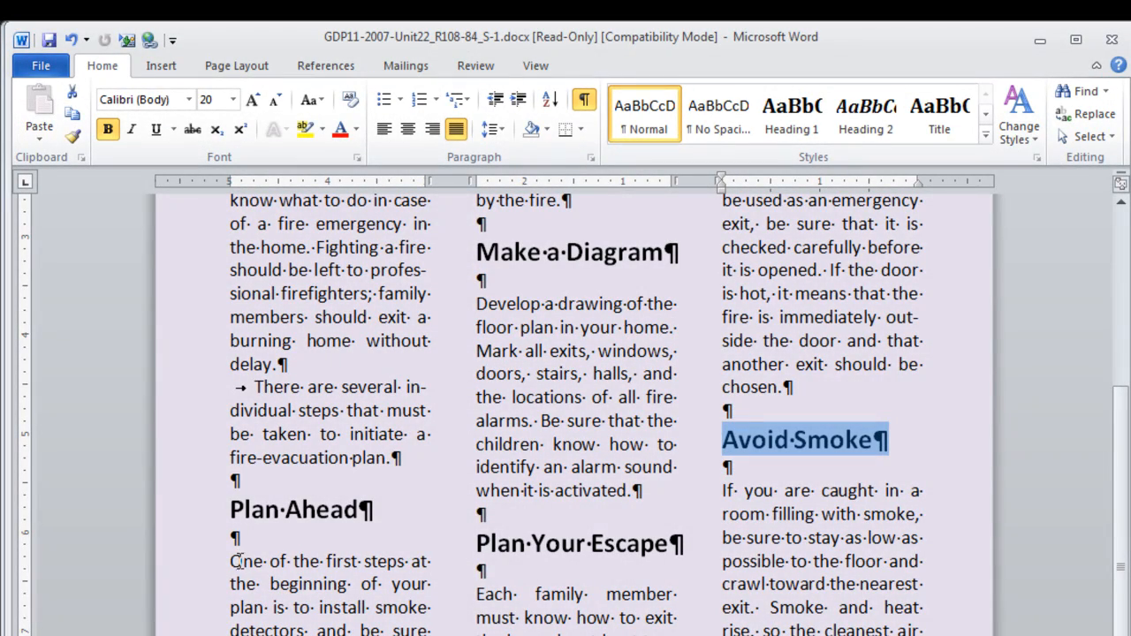
Place the cursor under Plan Ahead and bring up the Clip Art search box
click(159, 64)
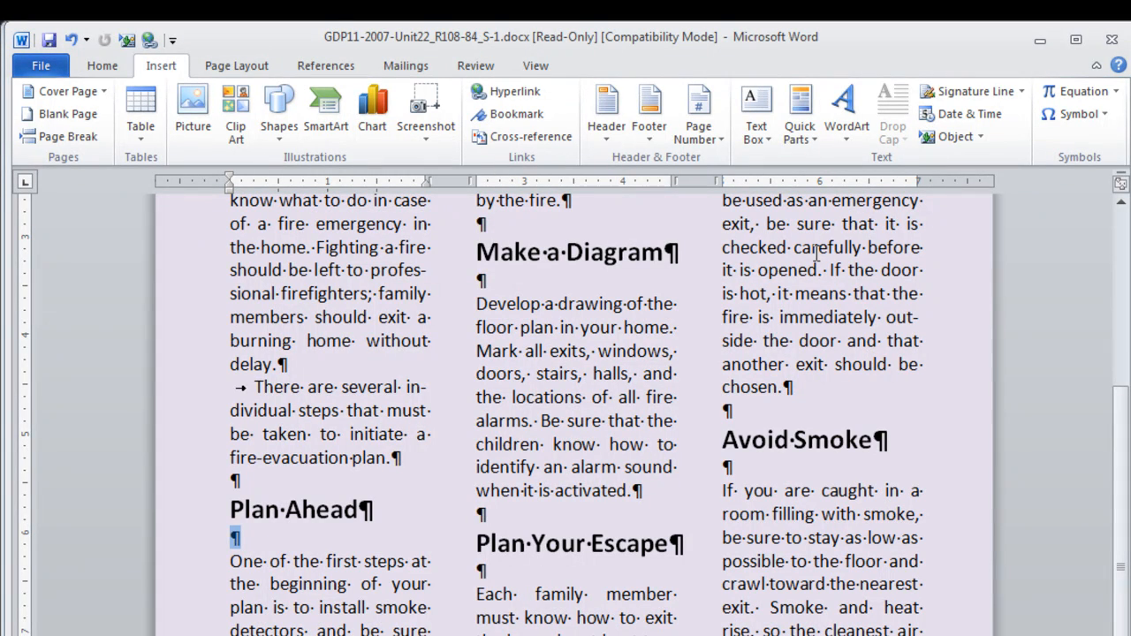
scroll(down, 3)
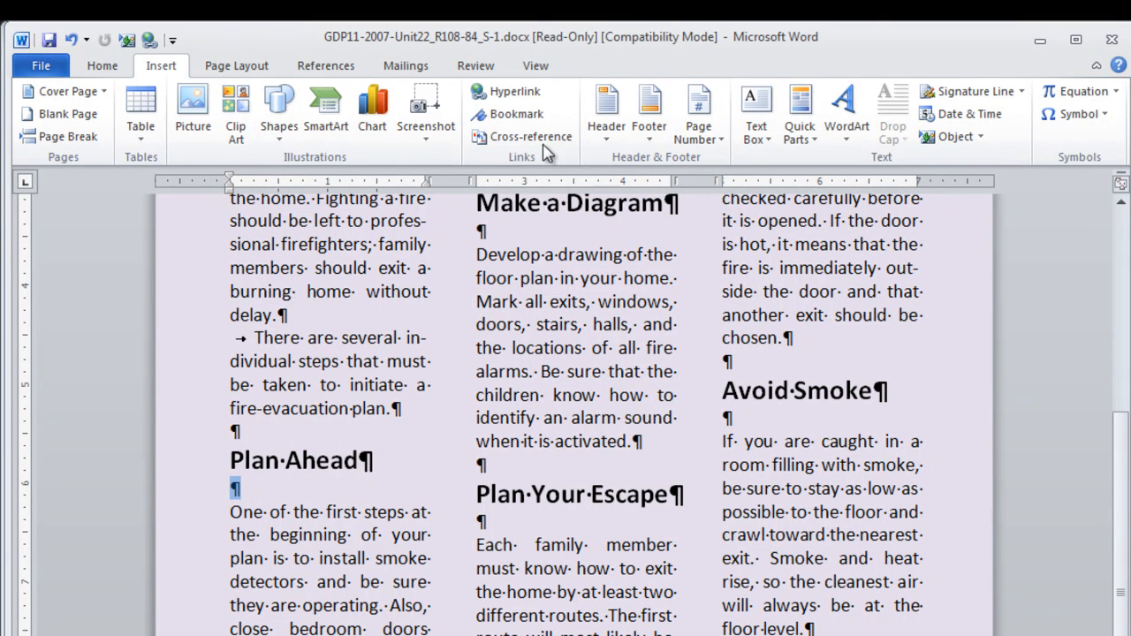
click(237, 106)
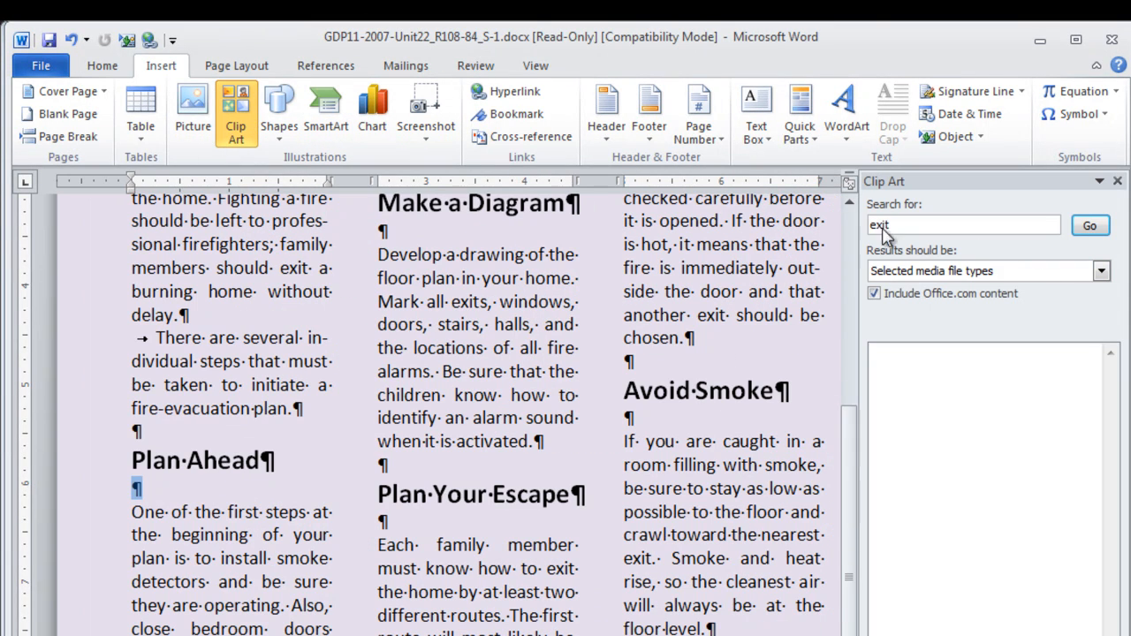
click(1089, 227)
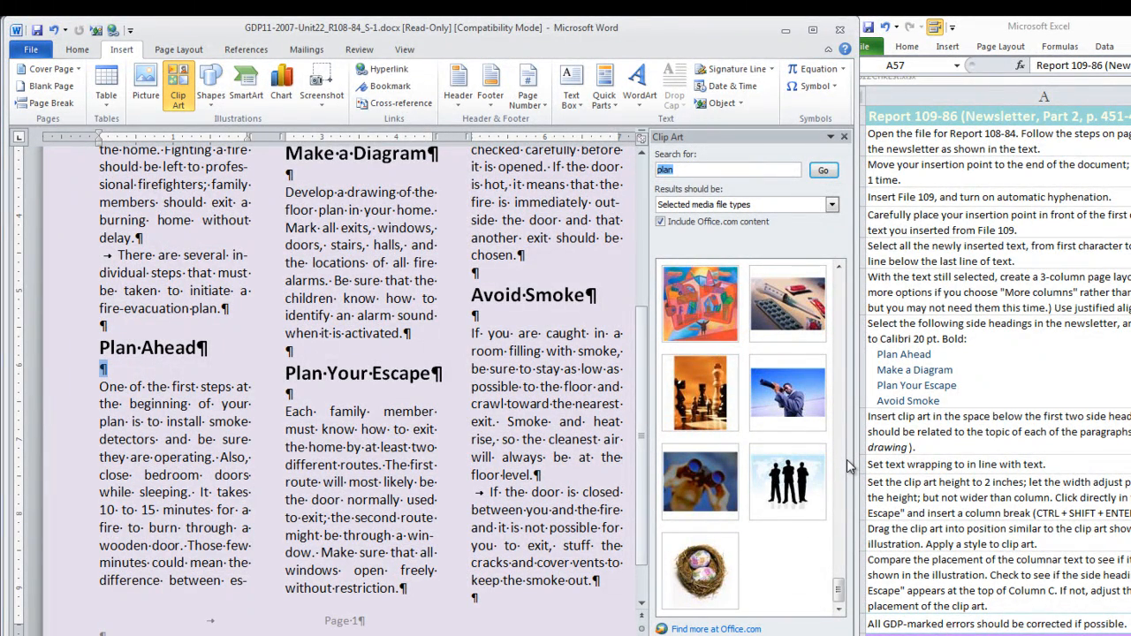
mouse_move(698, 481)
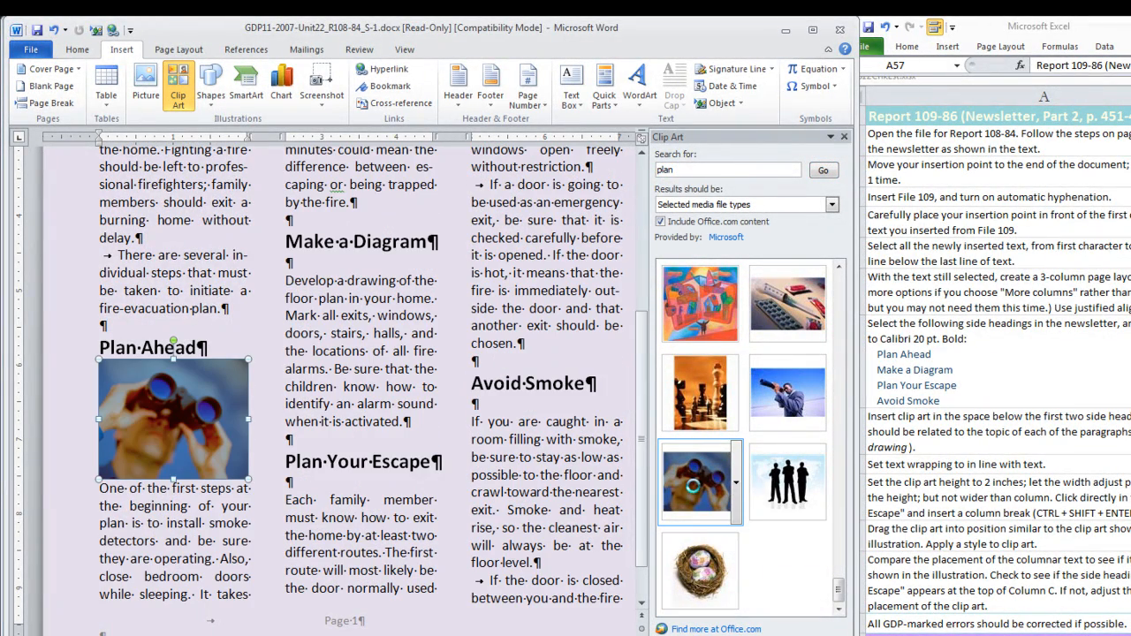
Select the inserted binoculars picture to resize it
click(700, 481)
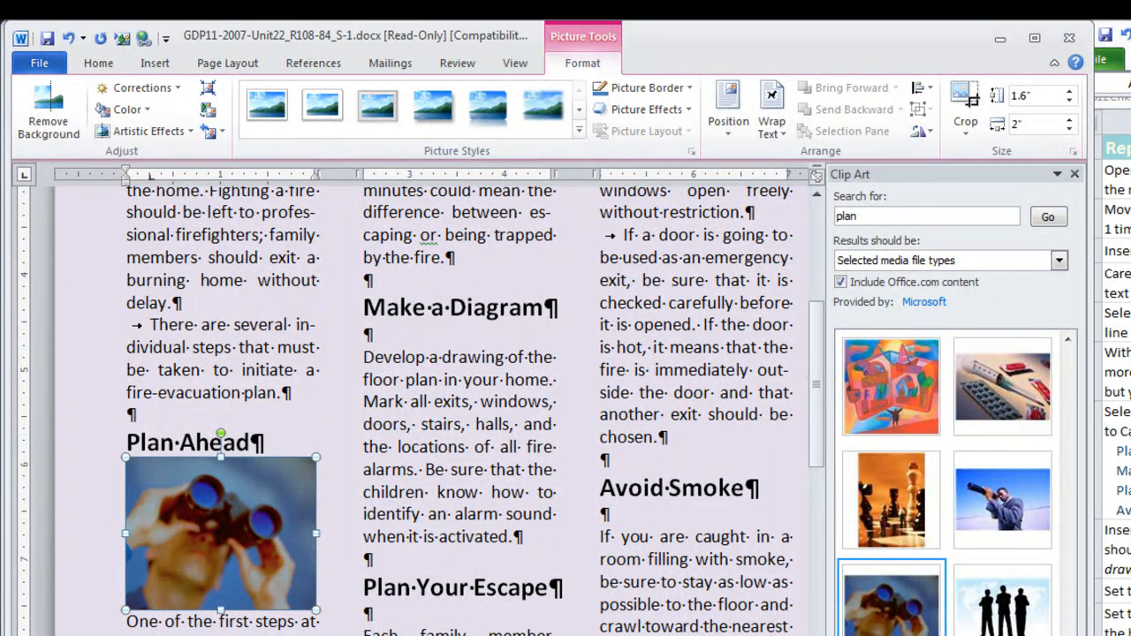
mouse_move(280, 559)
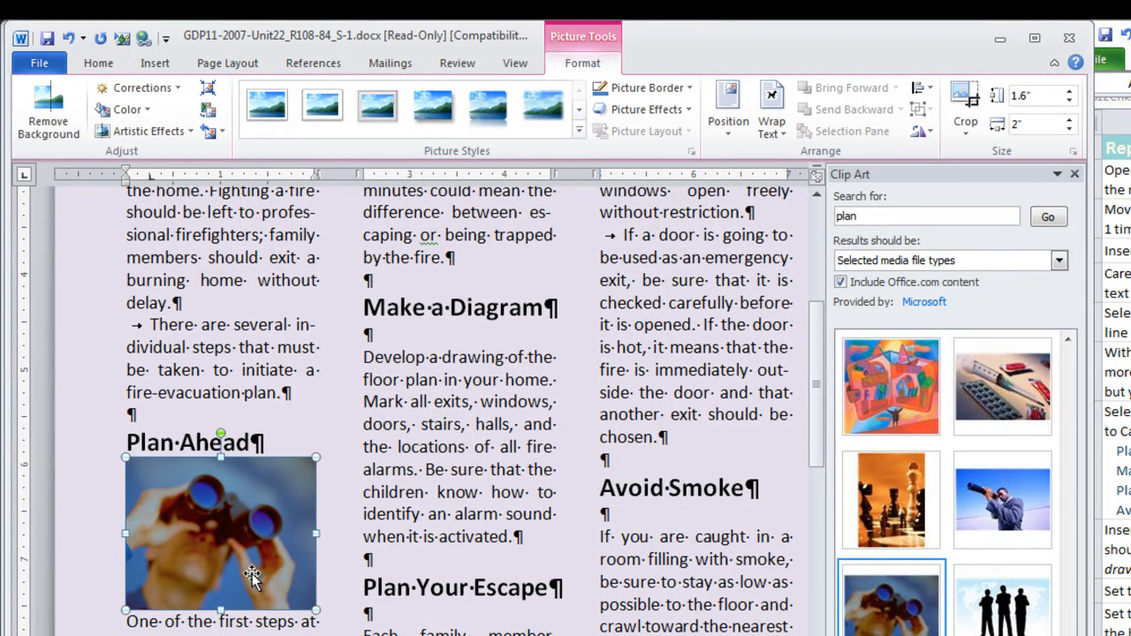
mouse_move(272, 569)
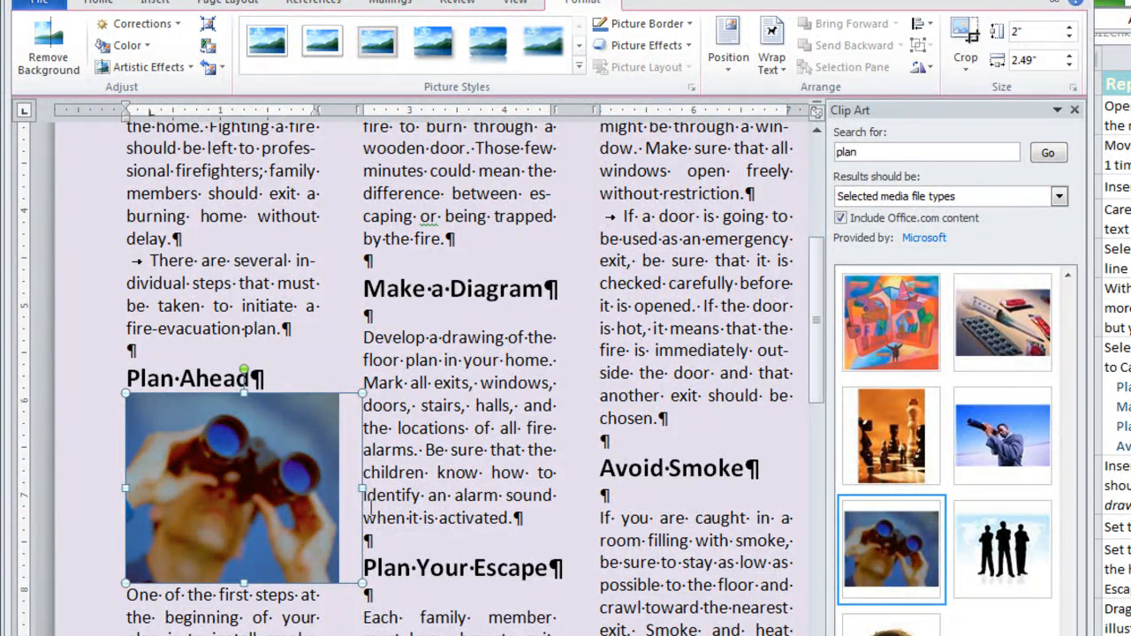
mouse_move(343, 506)
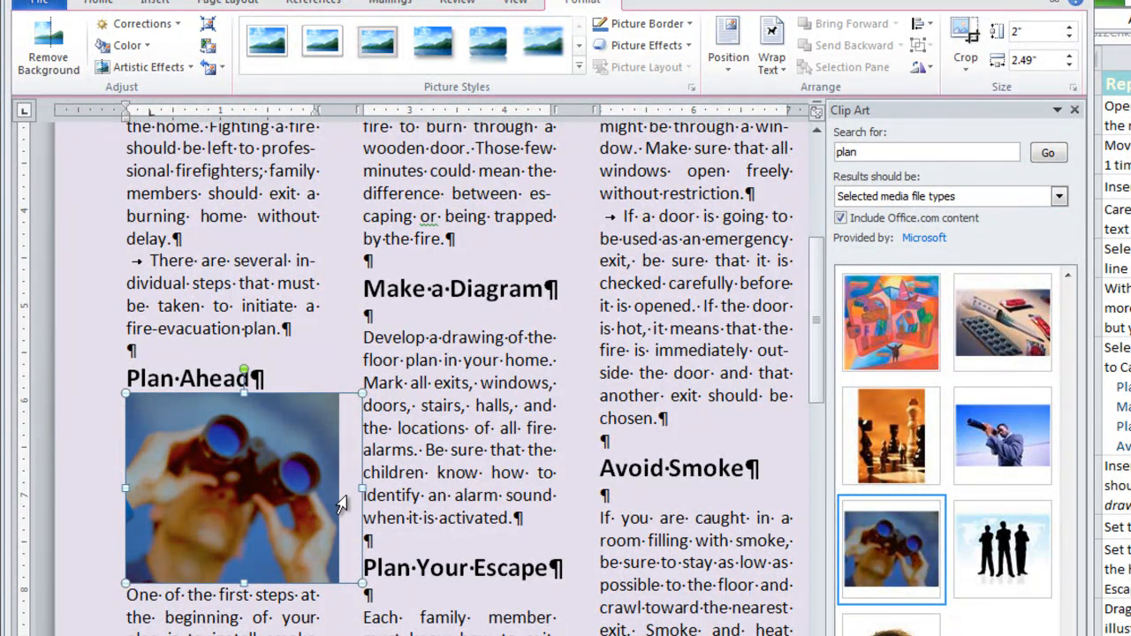
mouse_move(358, 491)
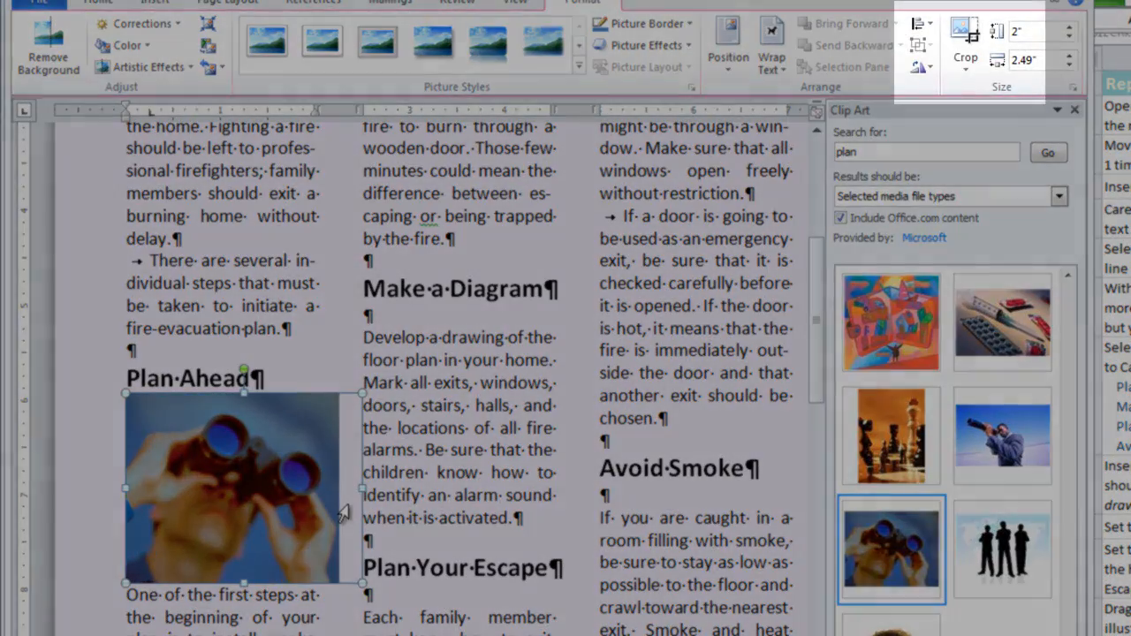
Crop the binoculars picture to 2 by 2.12 inches and give it a soft-edge rectangle style
click(965, 35)
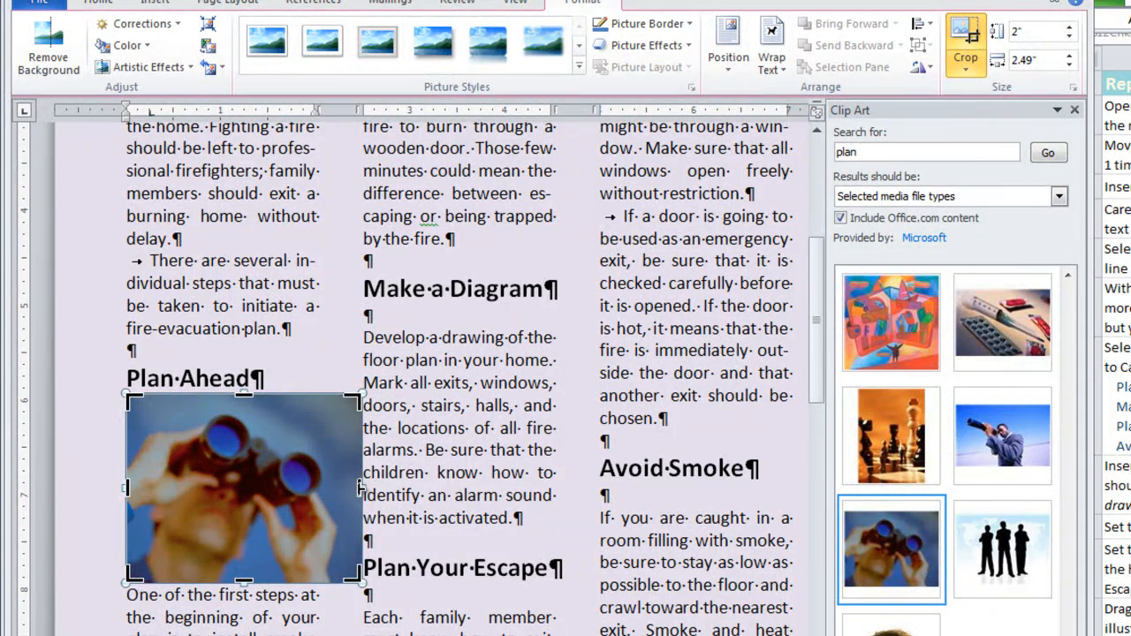
drag(360, 487, 329, 488)
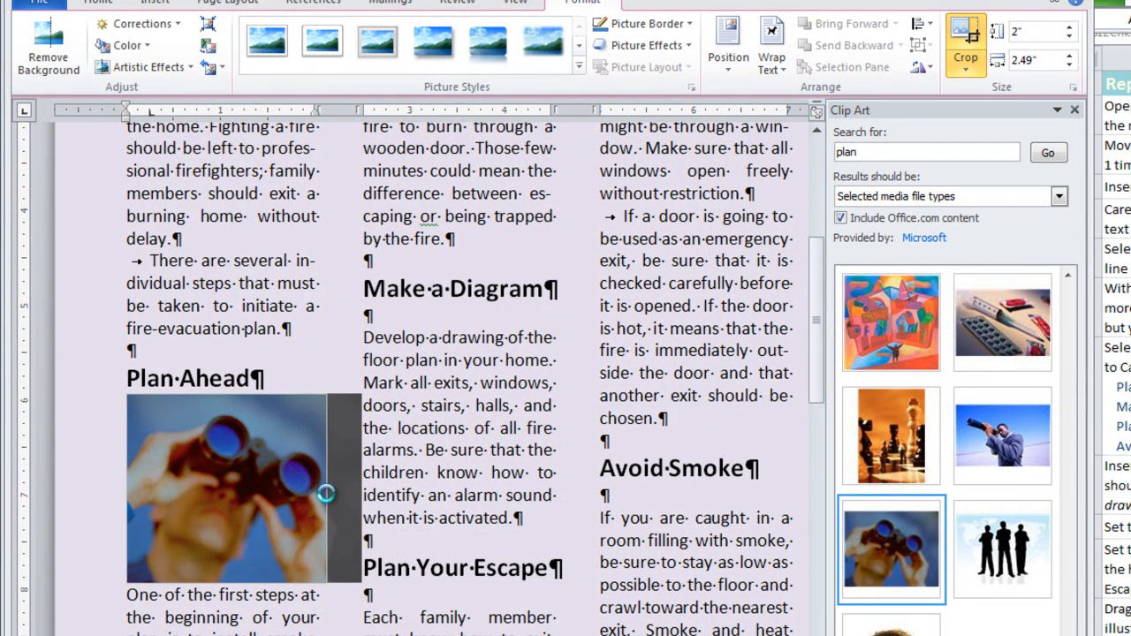
click(965, 39)
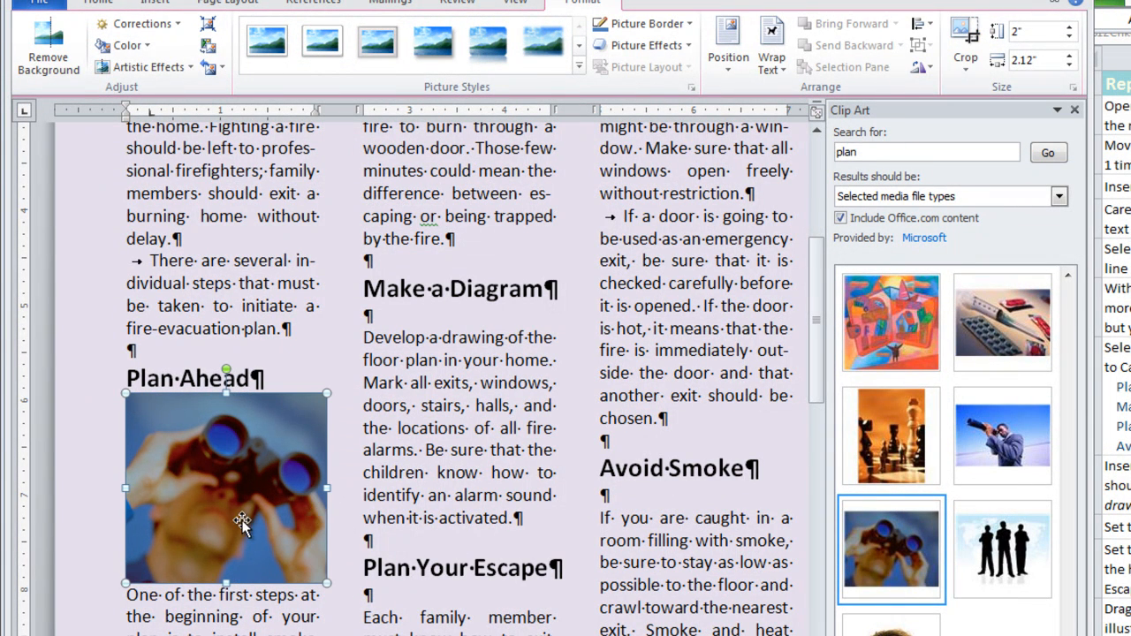
mouse_move(228, 523)
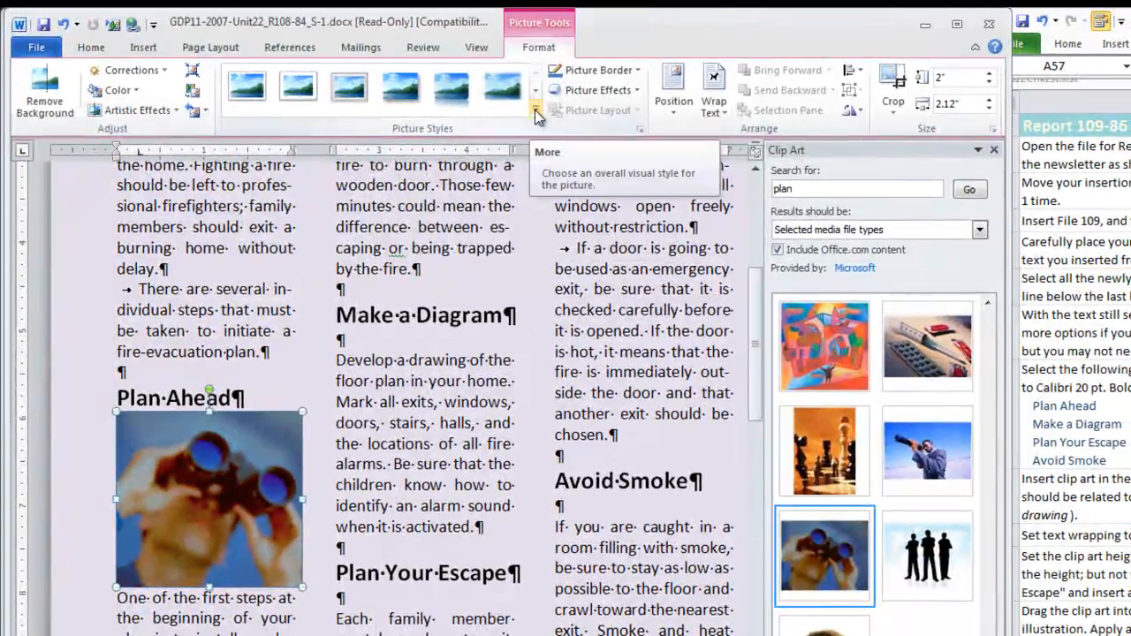
click(536, 115)
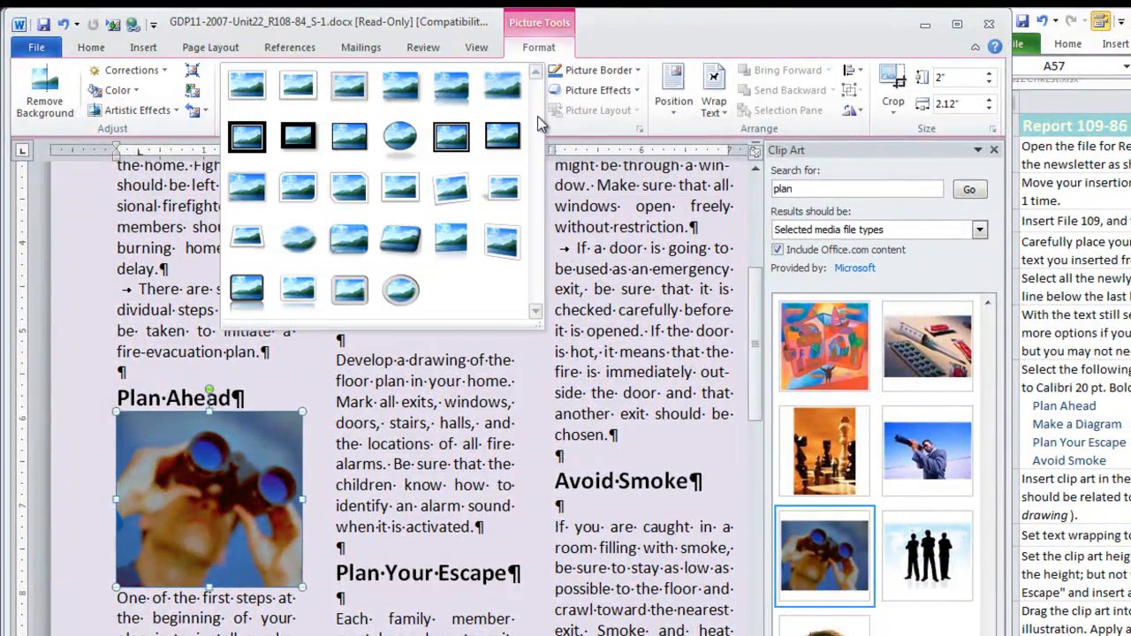
mouse_move(539, 124)
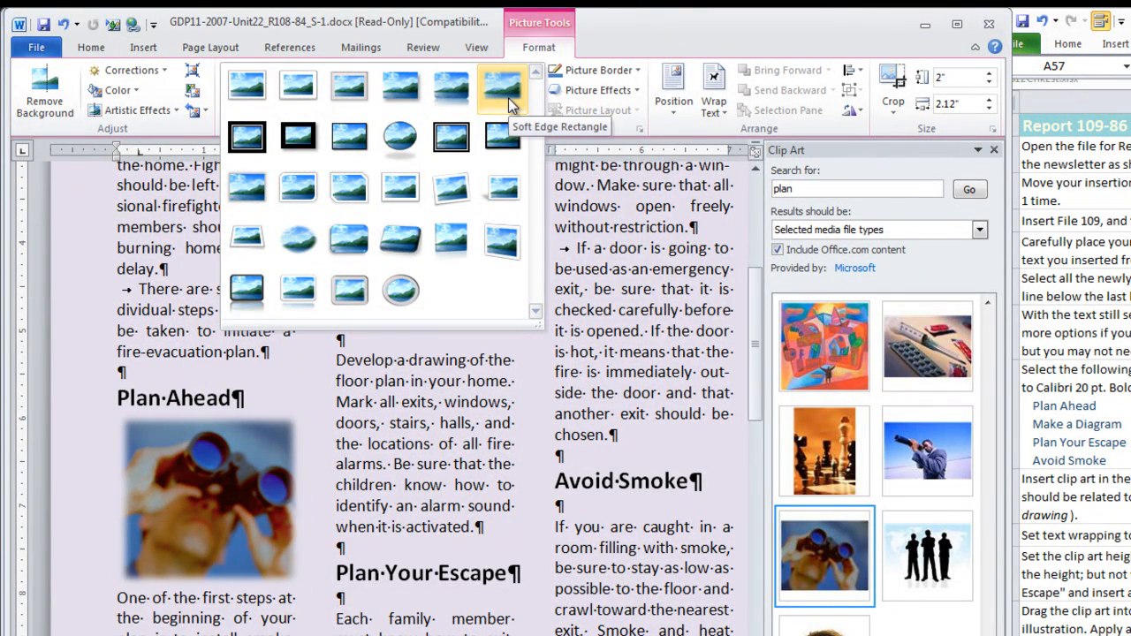
click(502, 89)
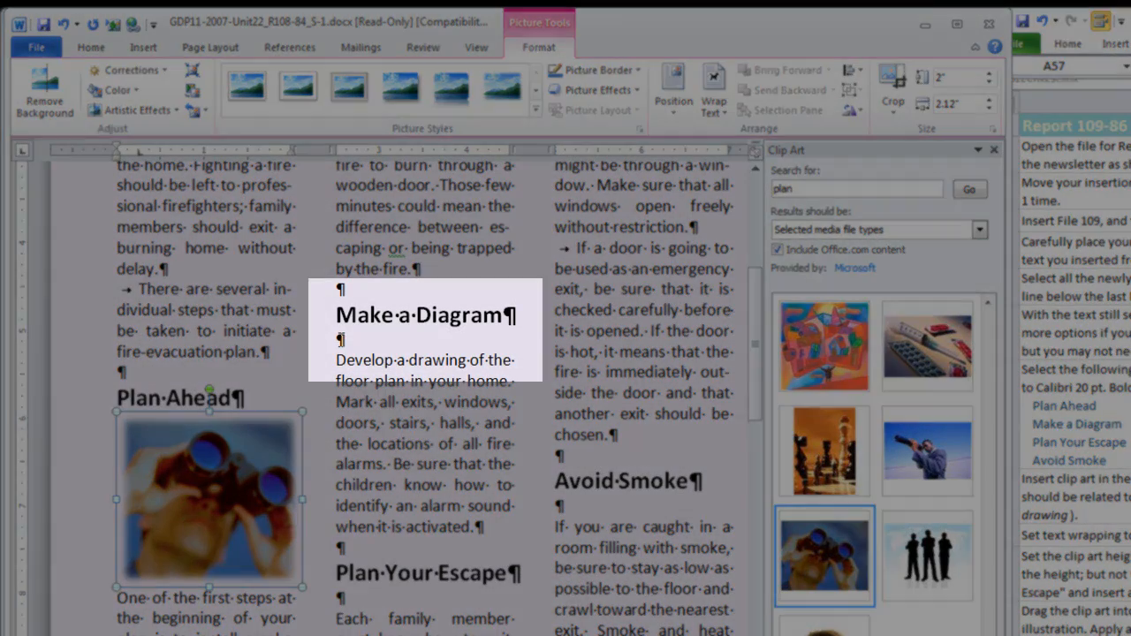
Insert the blueprint clip art under Make a Diagram at 2-inch height and close the Clip Art pane
click(339, 340)
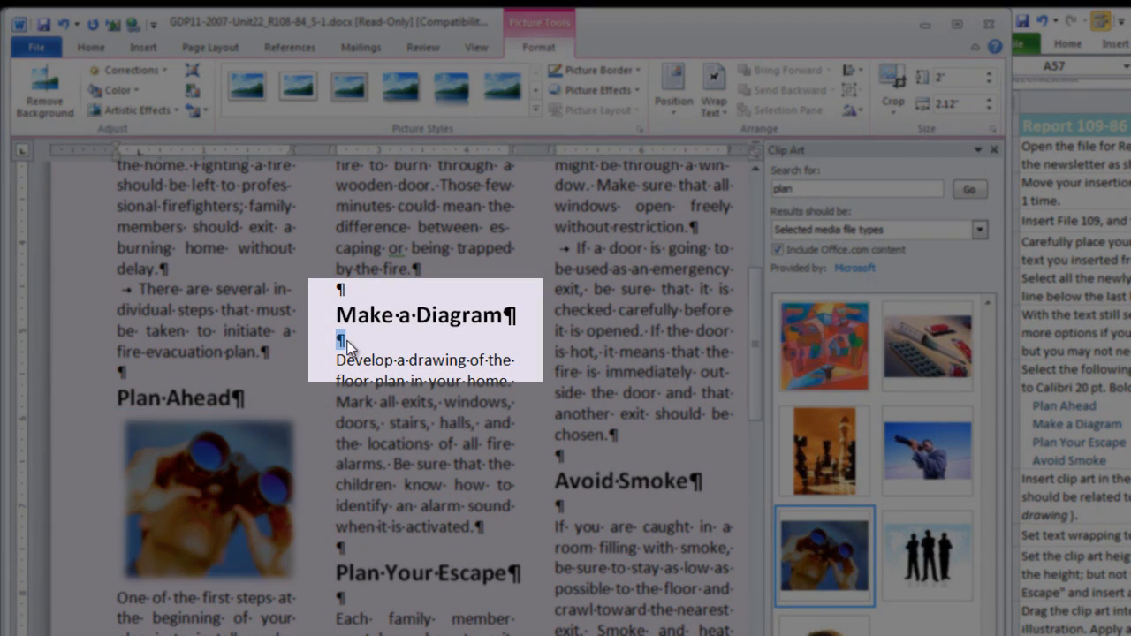
click(90, 46)
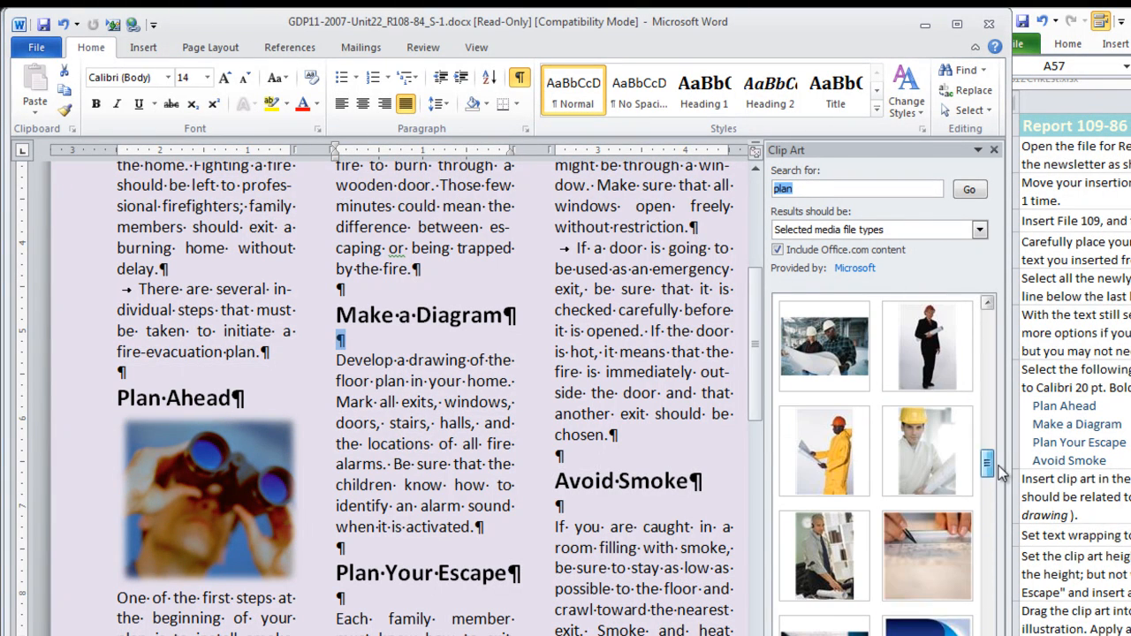
mouse_move(926, 555)
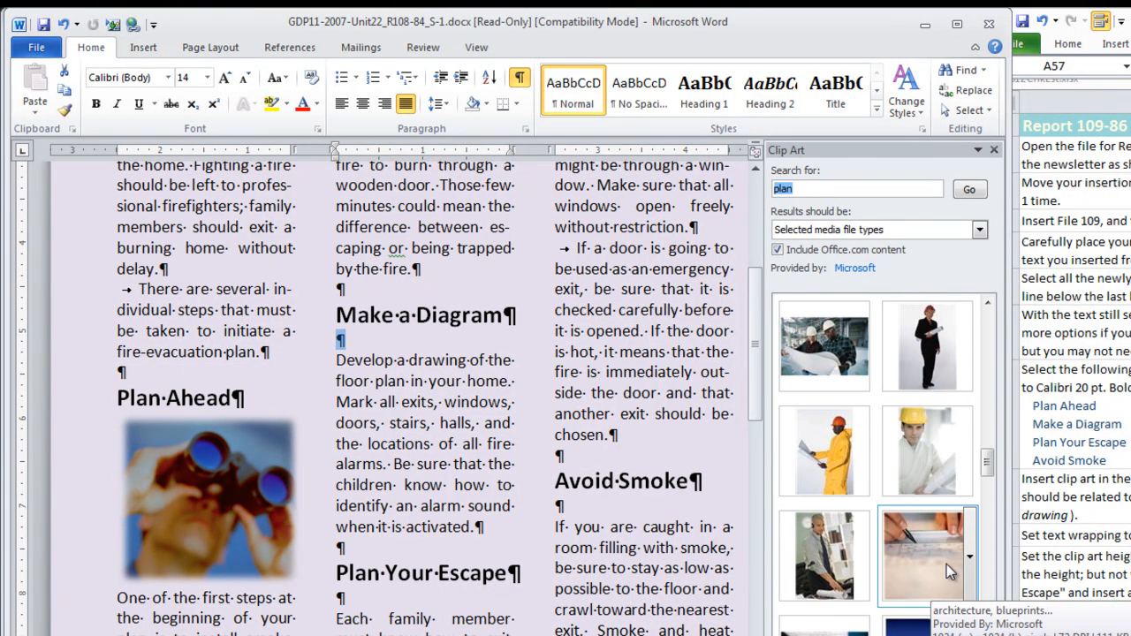
mouse_move(929, 576)
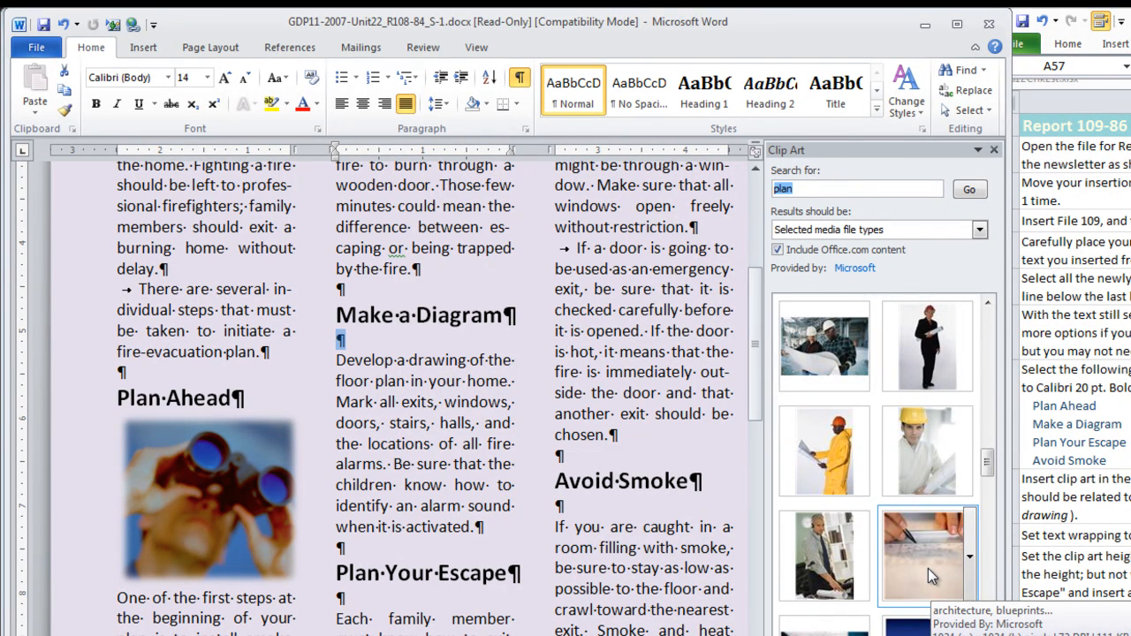
click(927, 555)
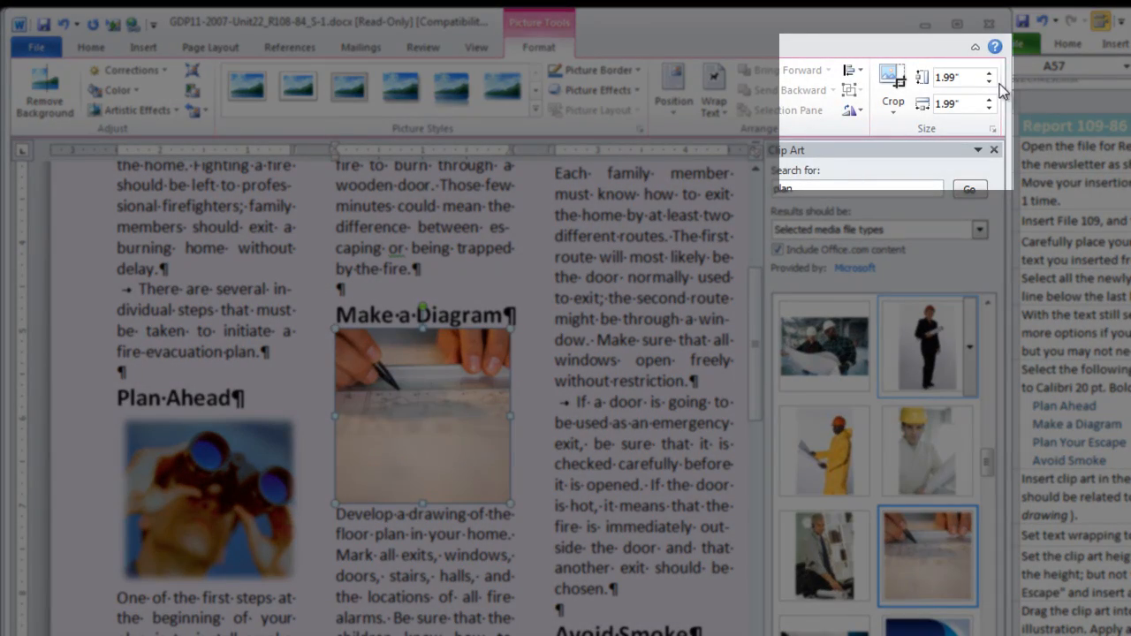
click(990, 72)
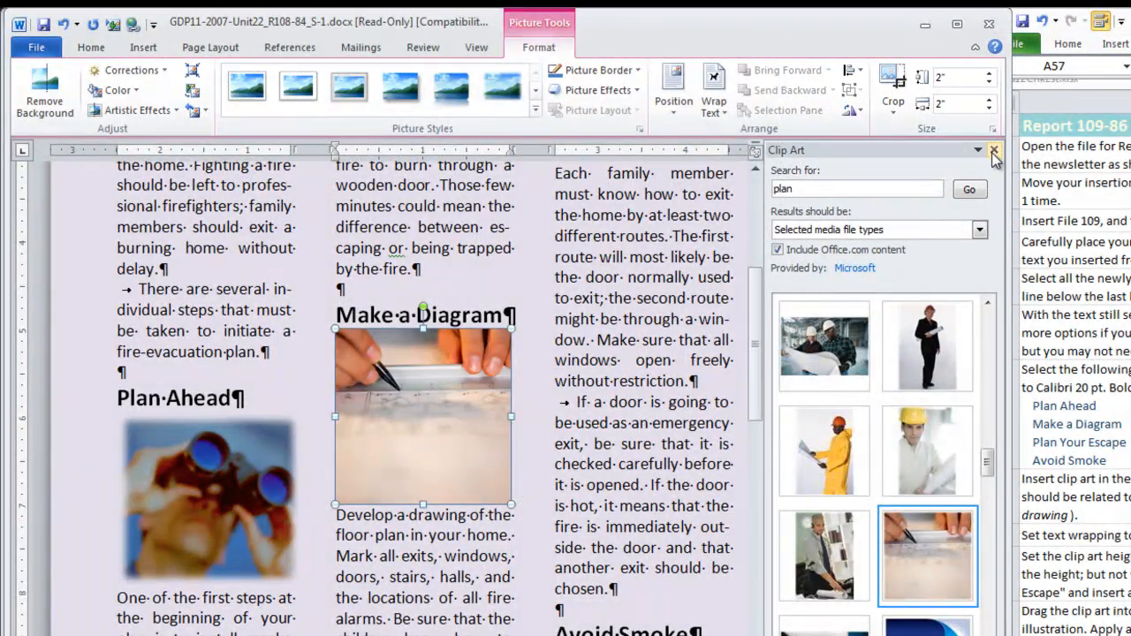
click(993, 151)
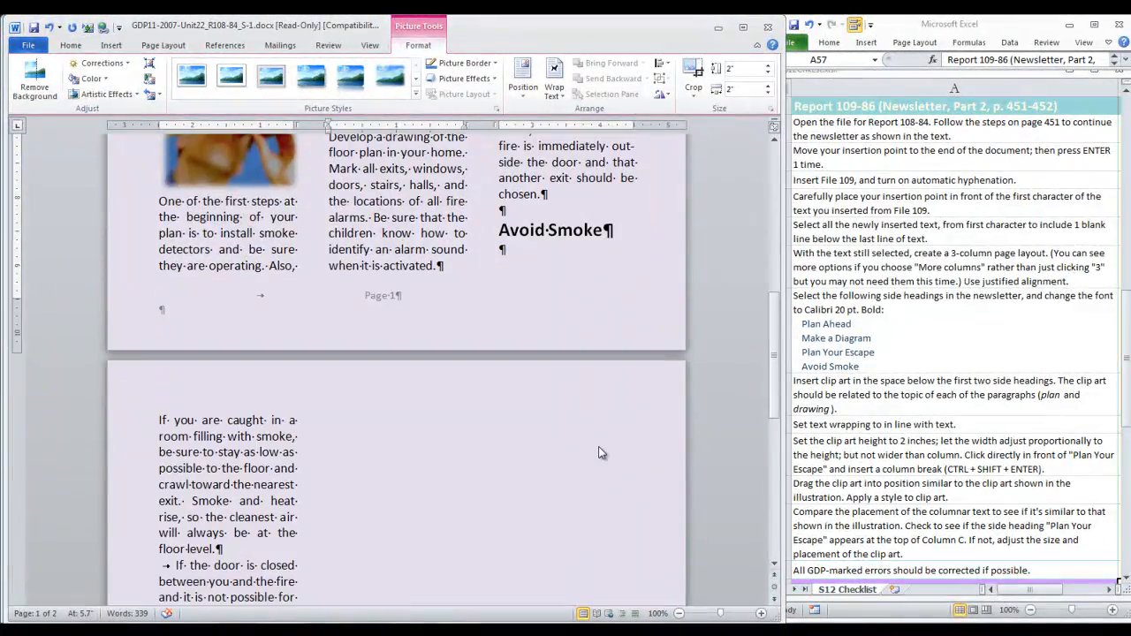
scroll(down, 3)
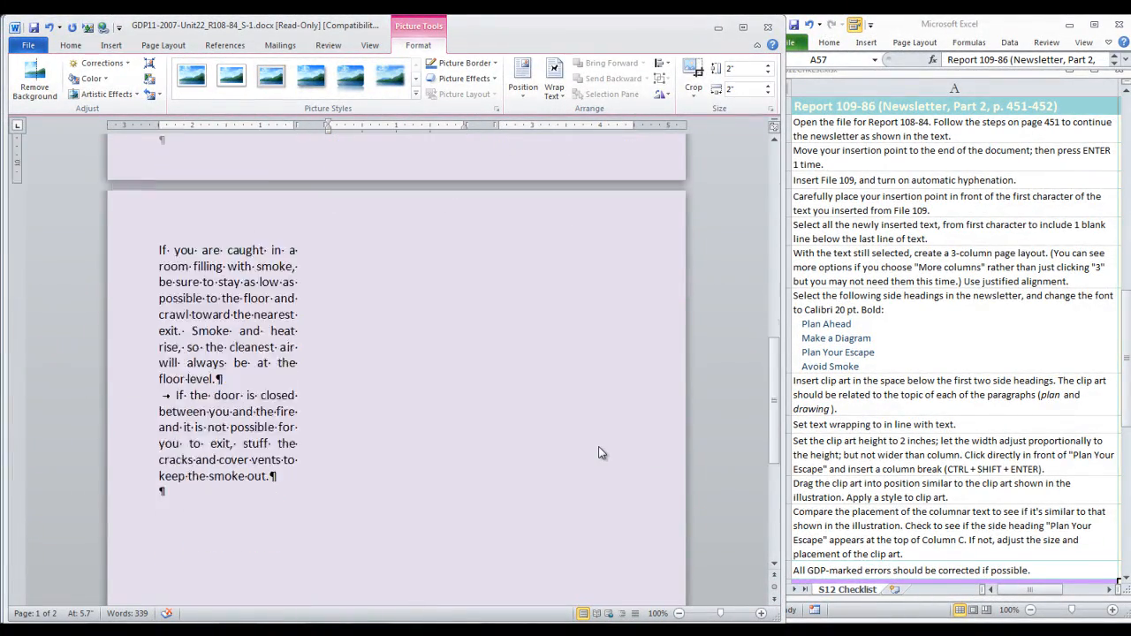
scroll(down, 3)
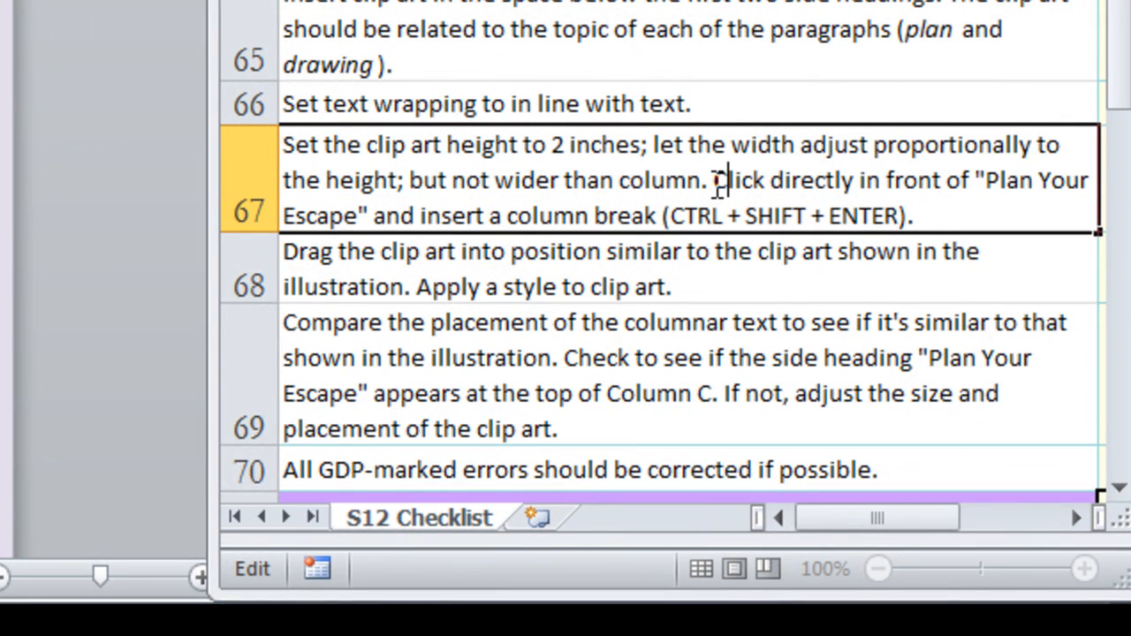
drag(715, 180, 911, 216)
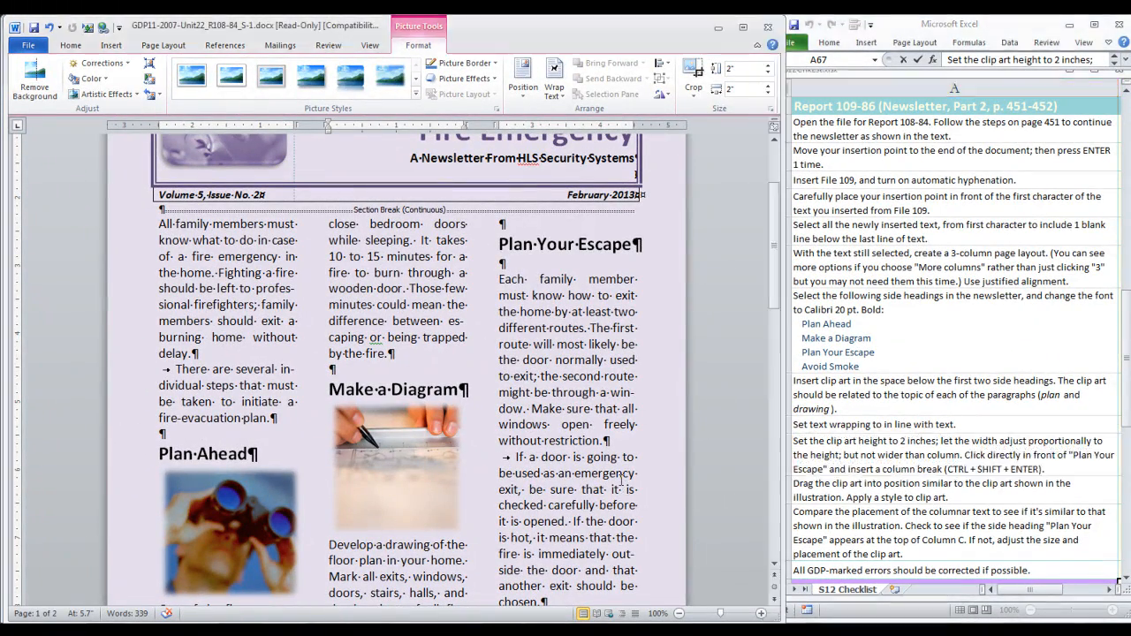
click(396, 463)
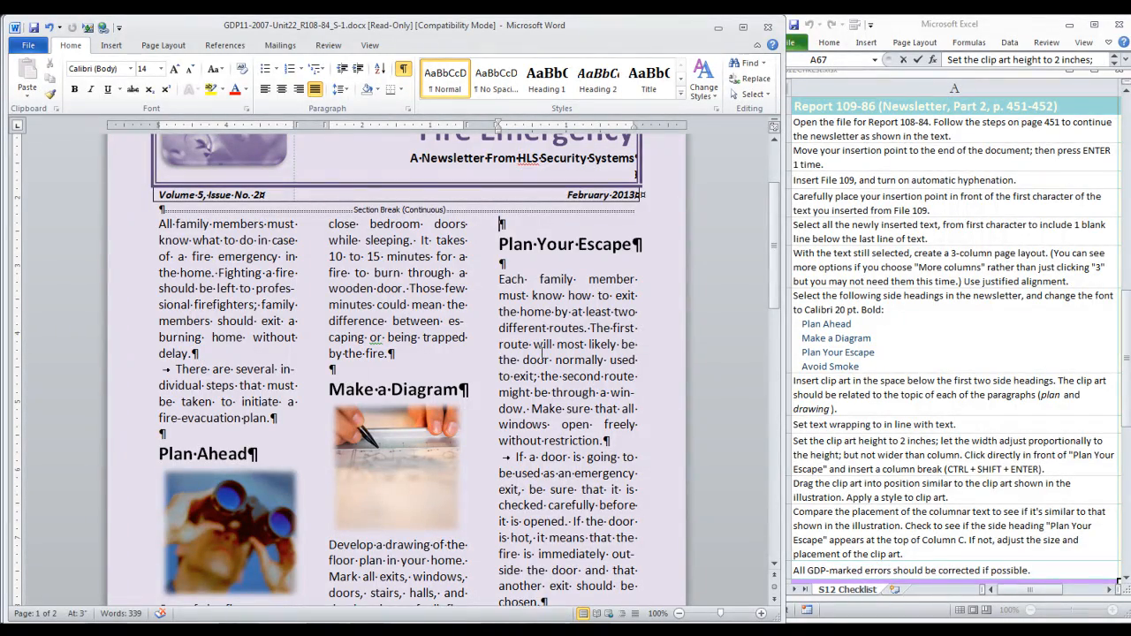
scroll(down, 3)
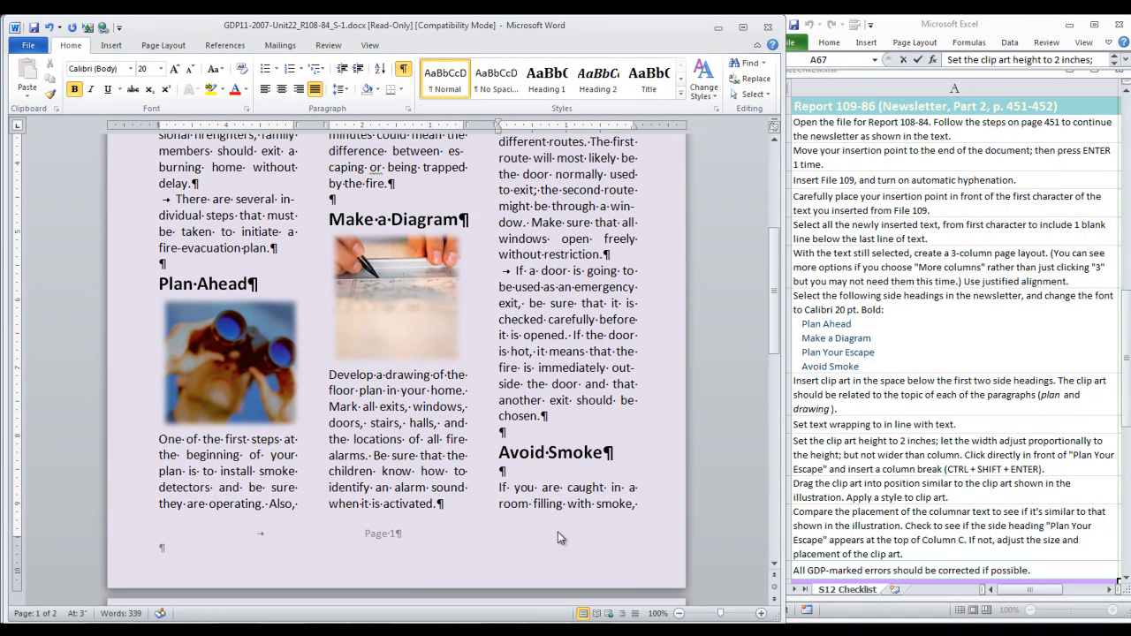
scroll(down, 3)
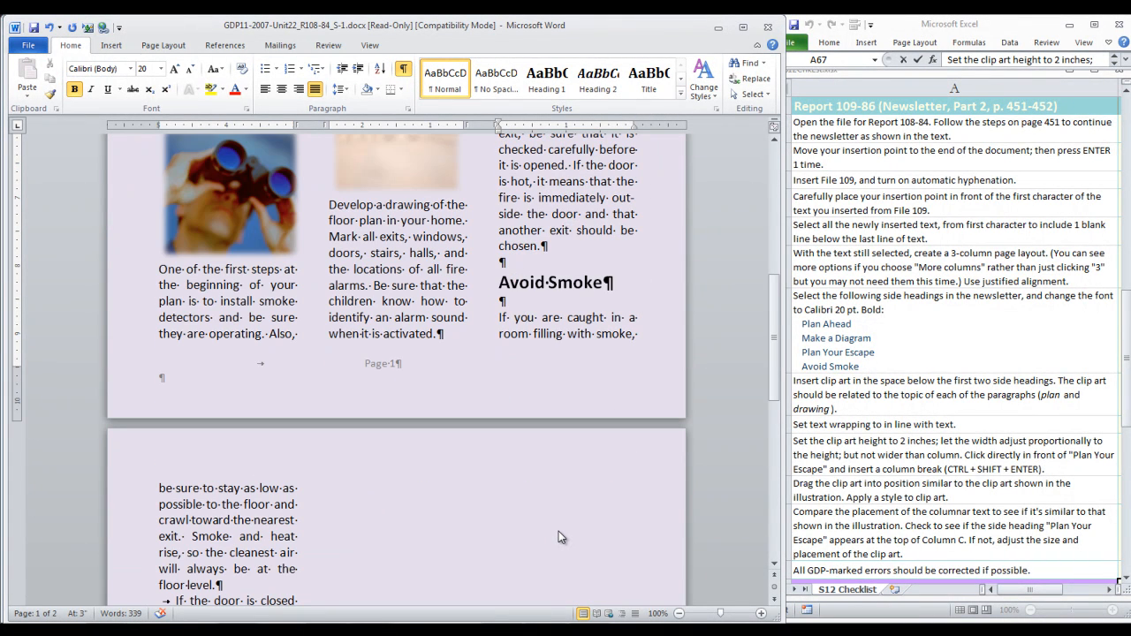
scroll(down, 3)
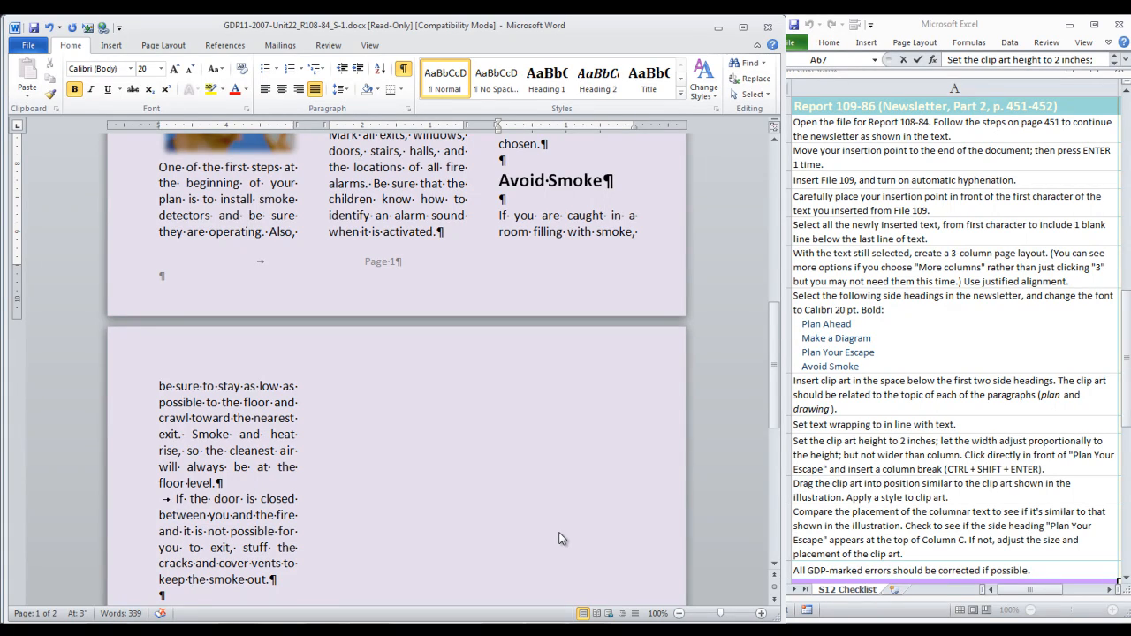
mouse_move(582, 538)
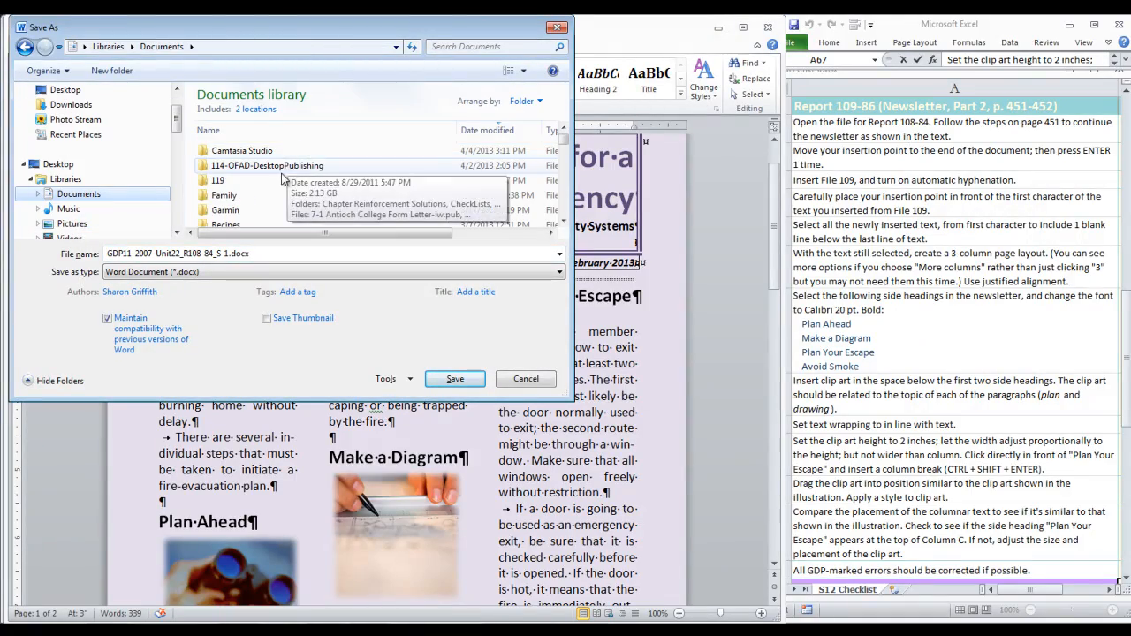
Save the newsletter in 119-GDP11e-Docs as GDP11-2007-Unit22_R108-84_S-1.docx
double_click(219, 181)
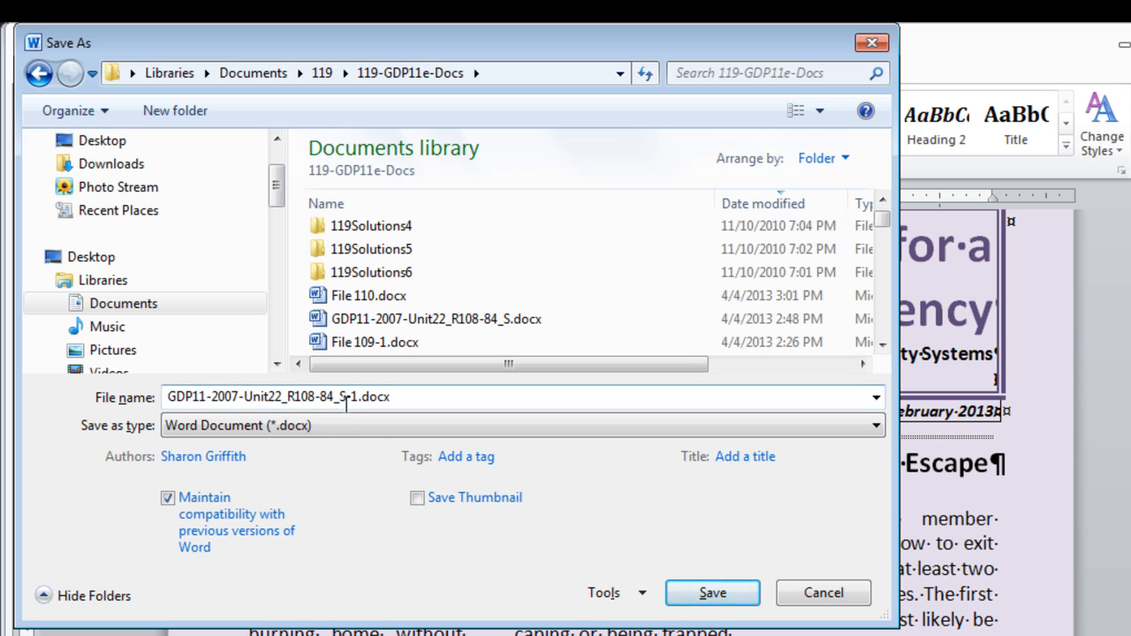
mouse_move(352, 403)
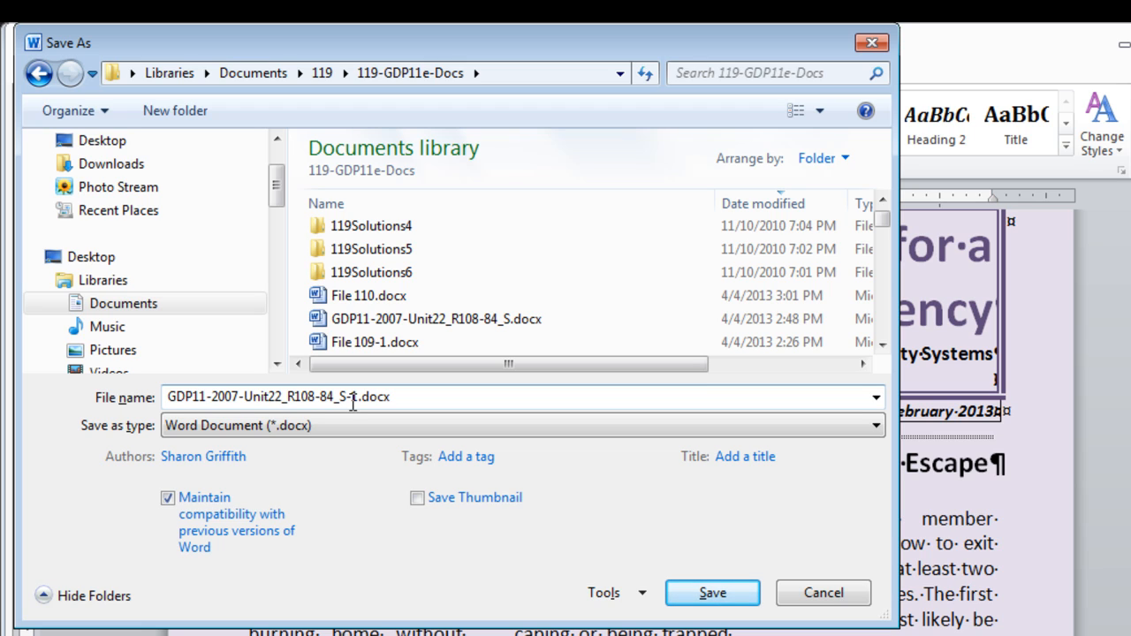
triple_click(274, 396)
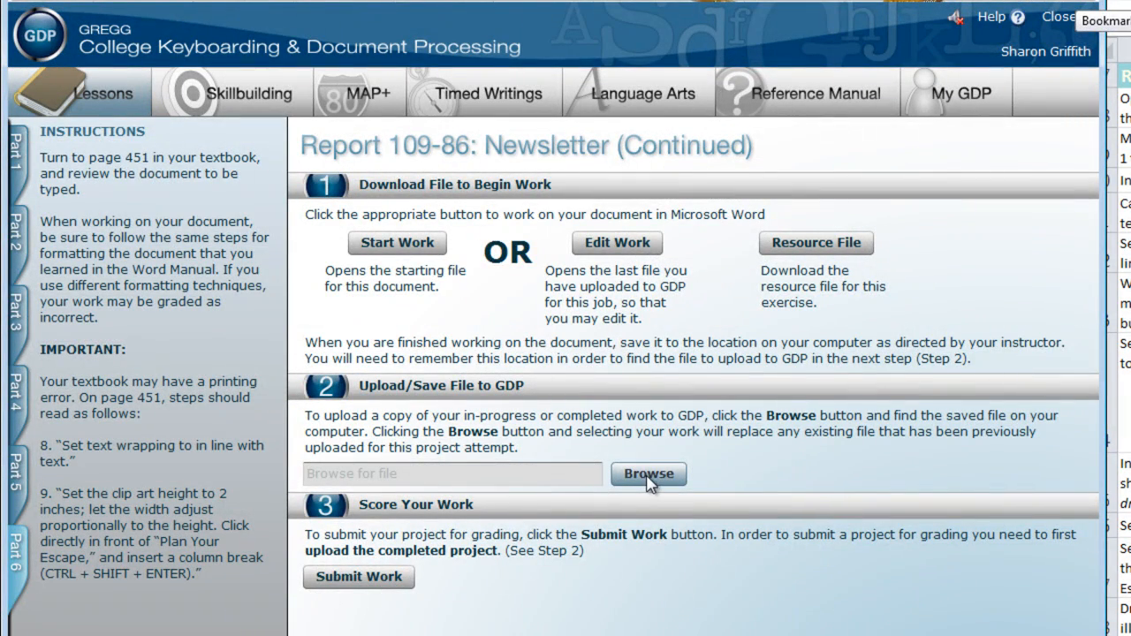
Browse and select GDP11-2007-Unit22_R108-84_S-1.docx as the file to upload to GDP
click(647, 474)
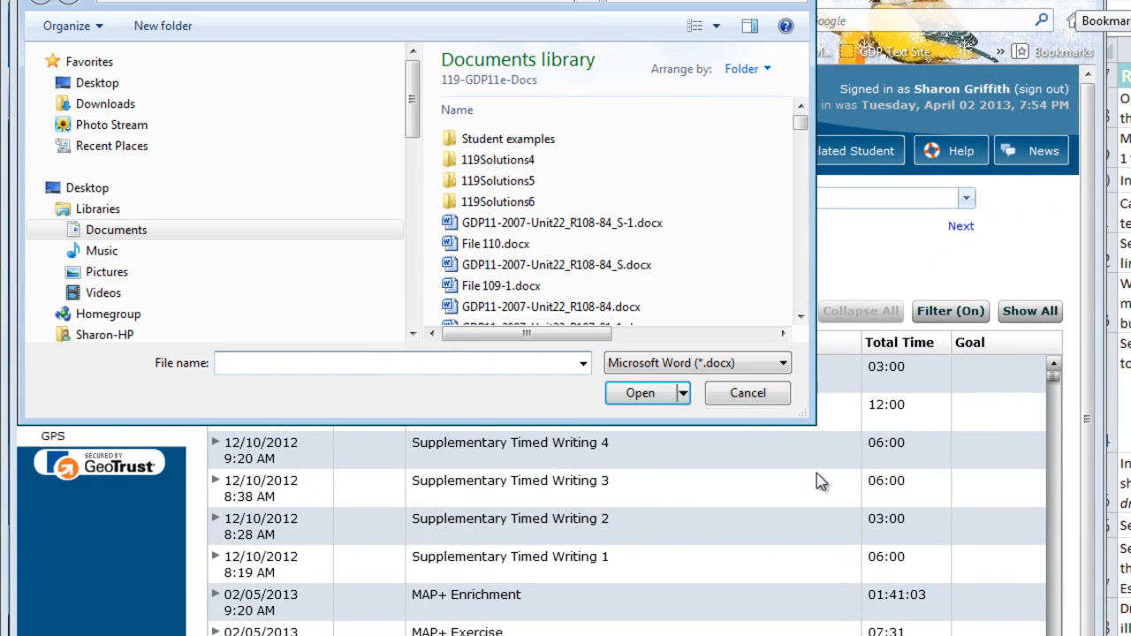
click(562, 223)
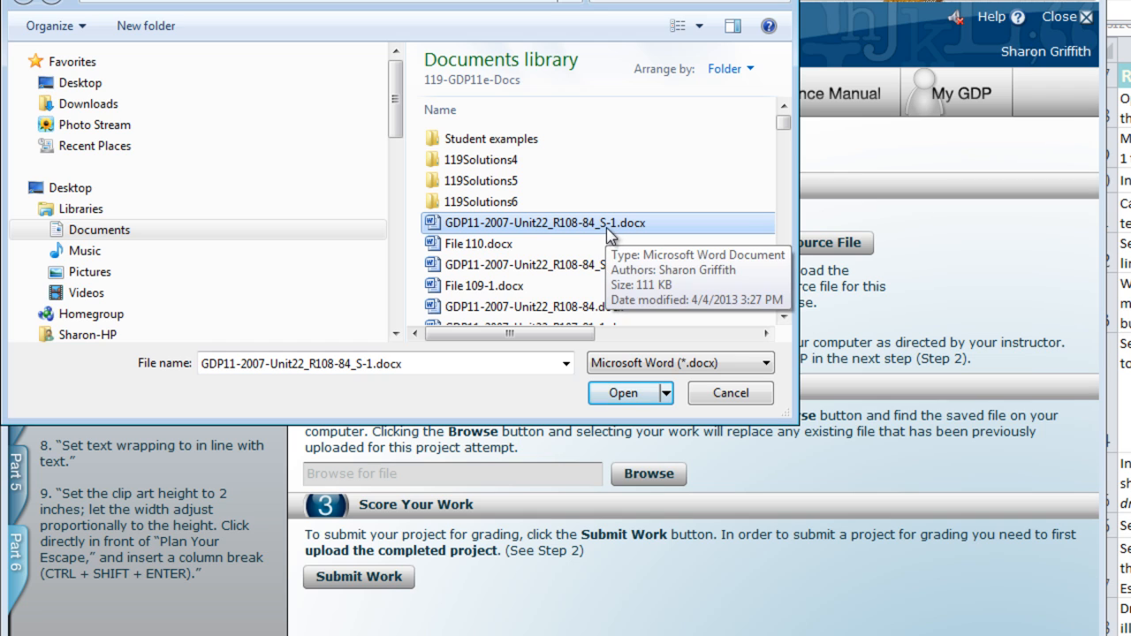
mouse_move(590, 286)
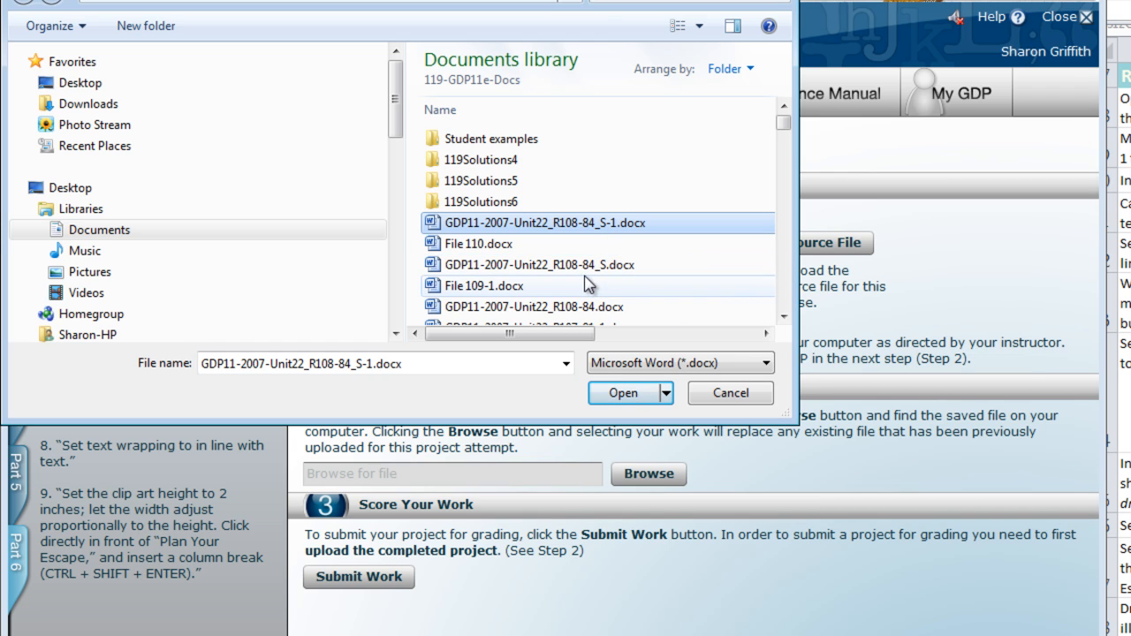
click(622, 393)
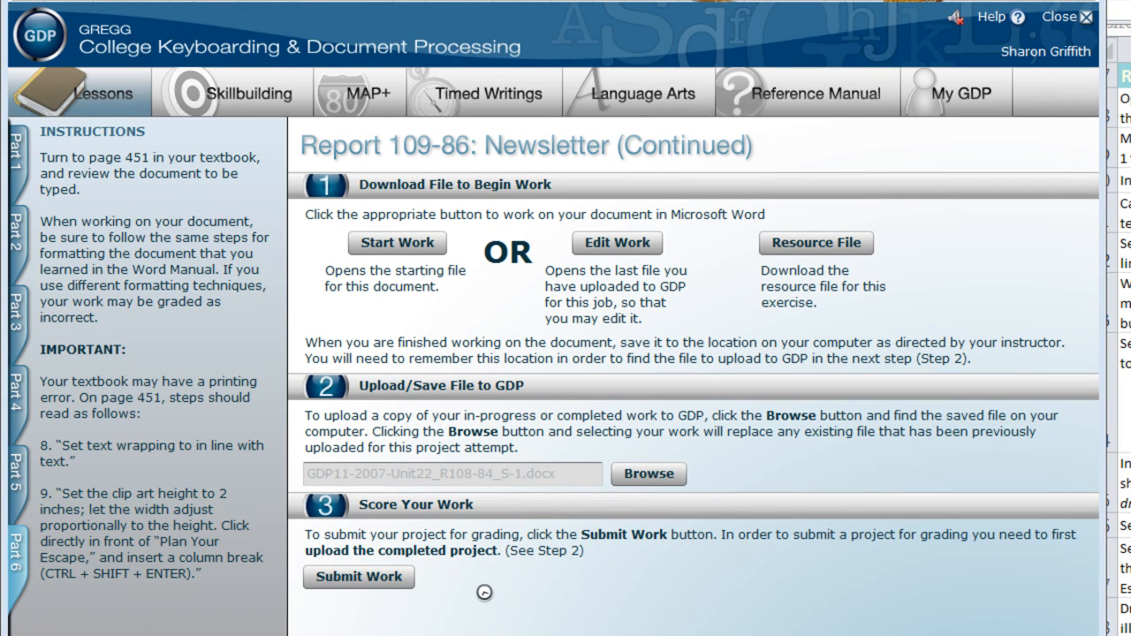
mouse_move(359, 576)
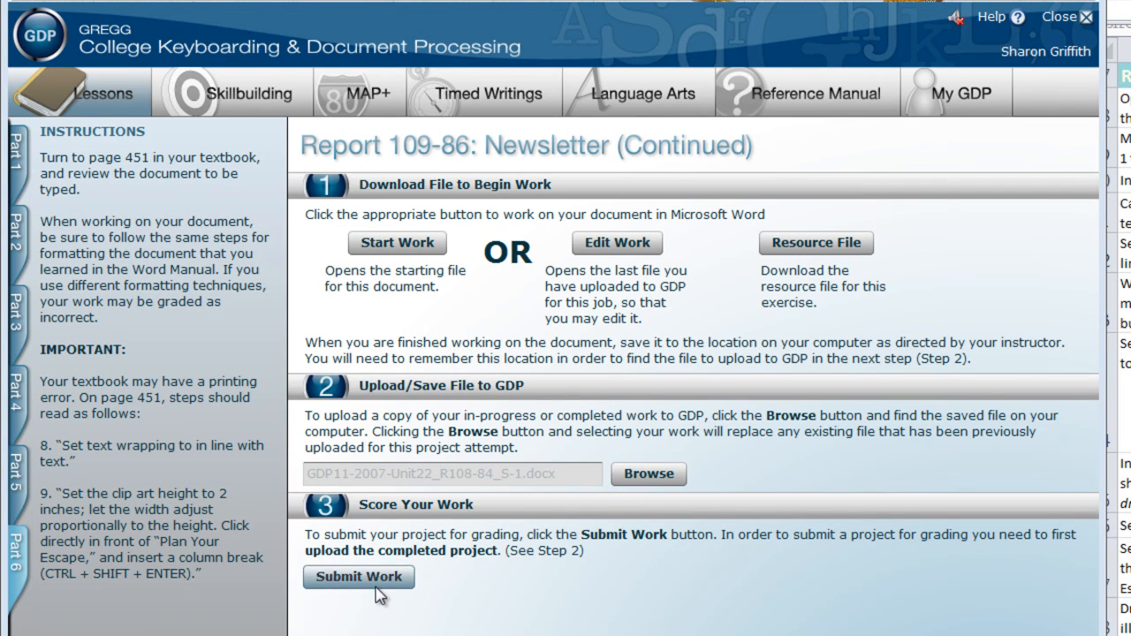
Submit the newsletter, review the scoring results showing 4 keystroking errors, and close them
click(358, 576)
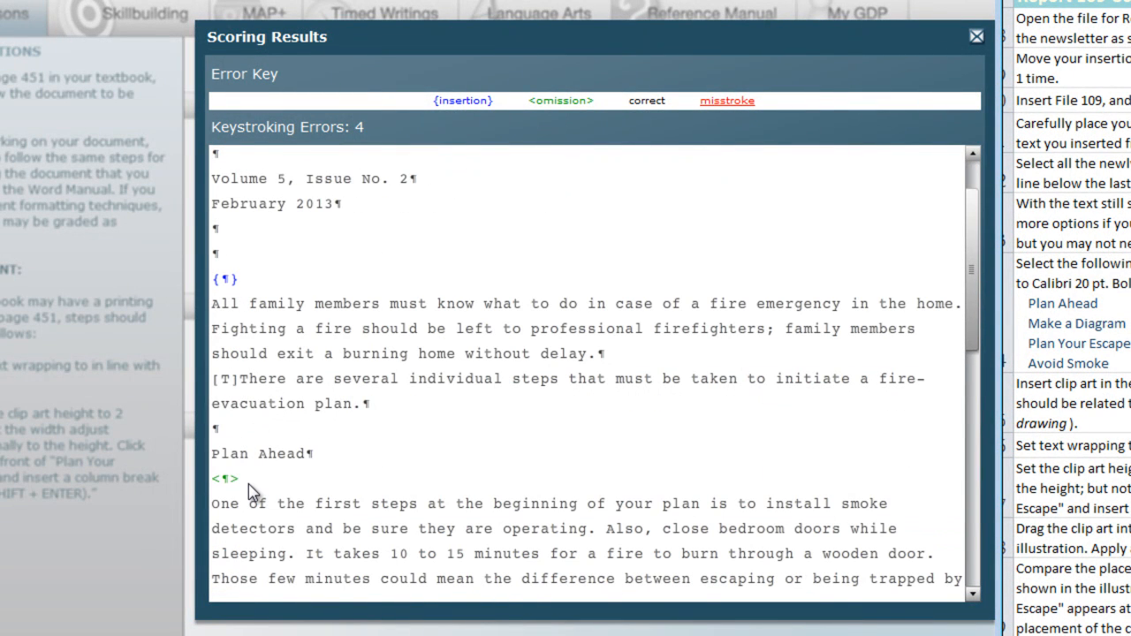
scroll(down, 3)
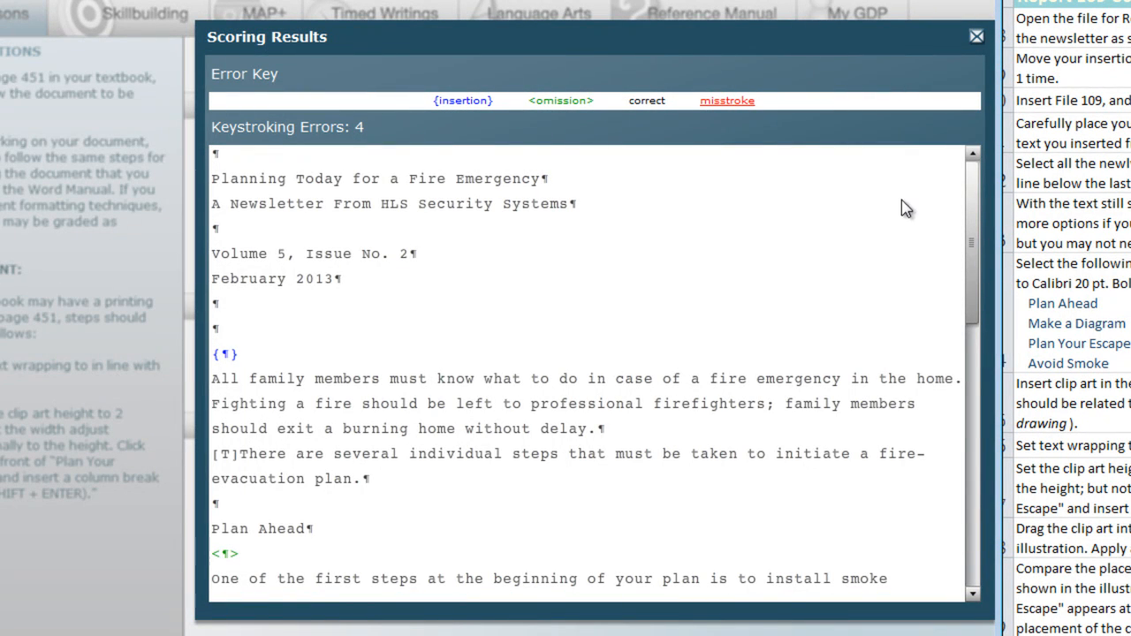
mouse_move(700, 466)
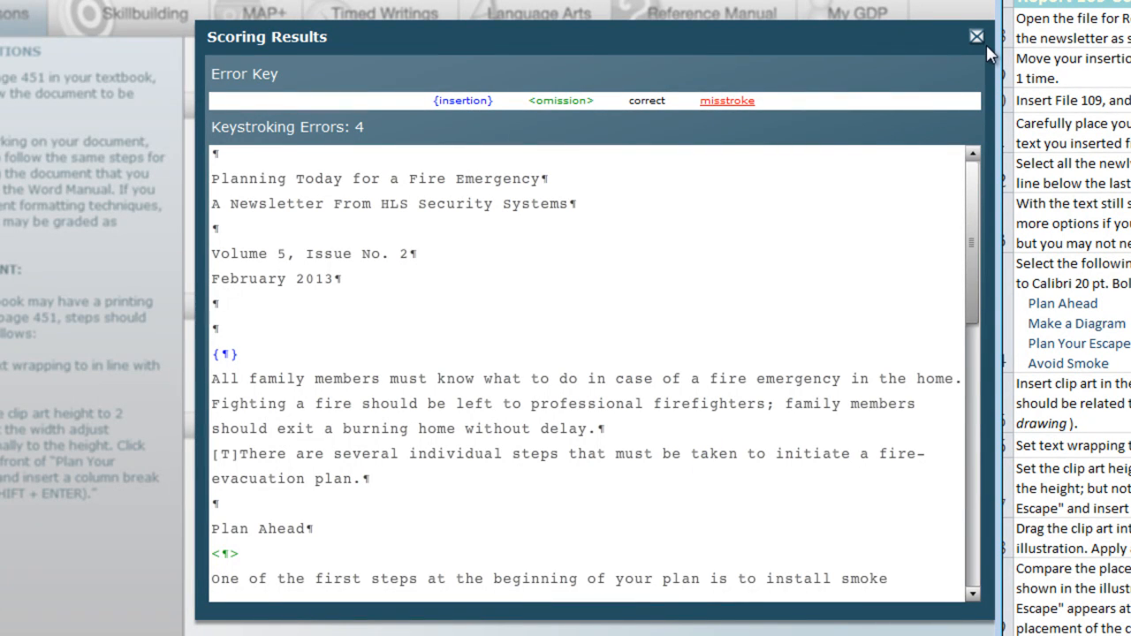
click(976, 35)
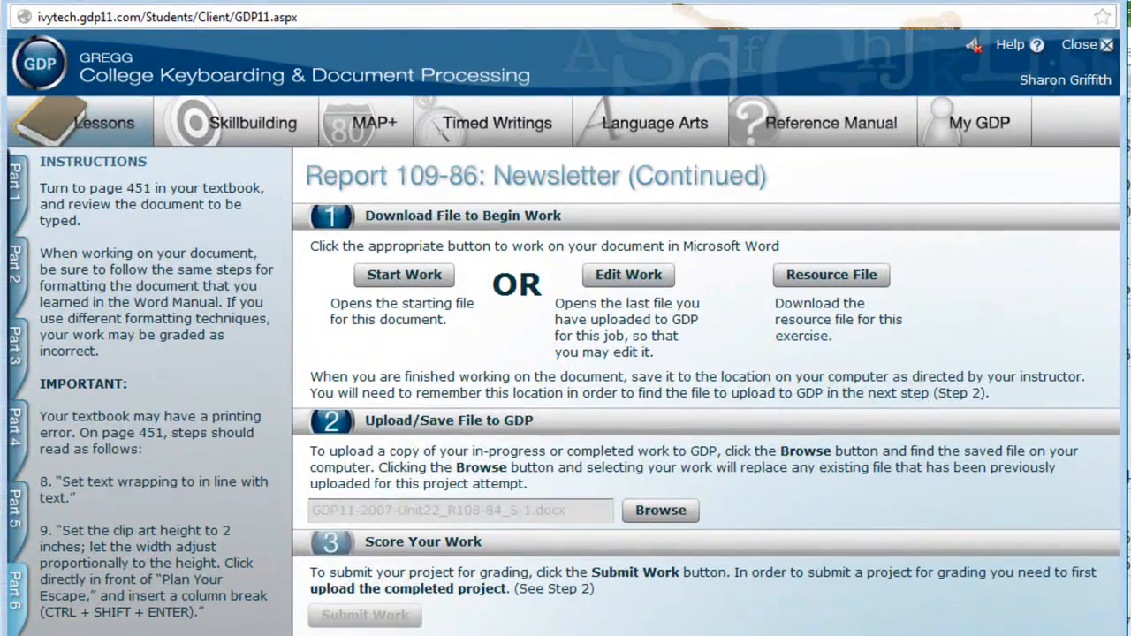